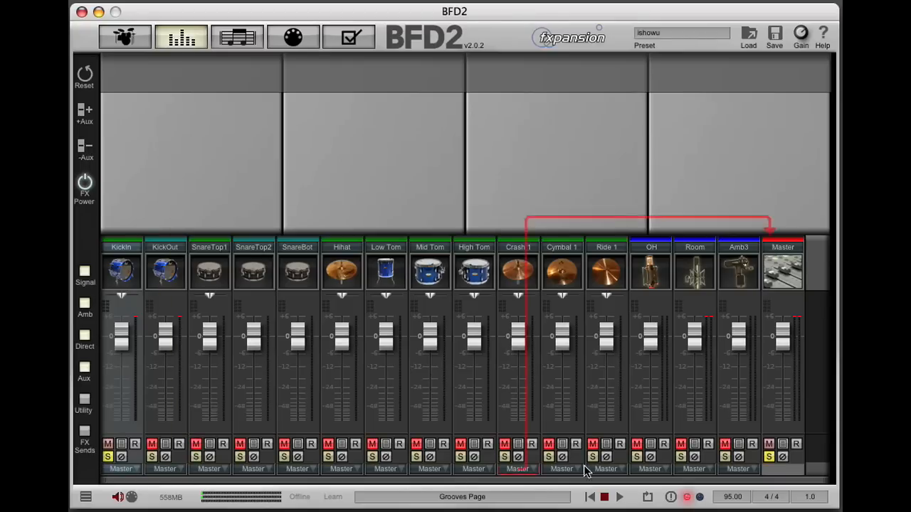
Start the groove playing and enable FX Sends slots on every mixer channel.
click(617, 497)
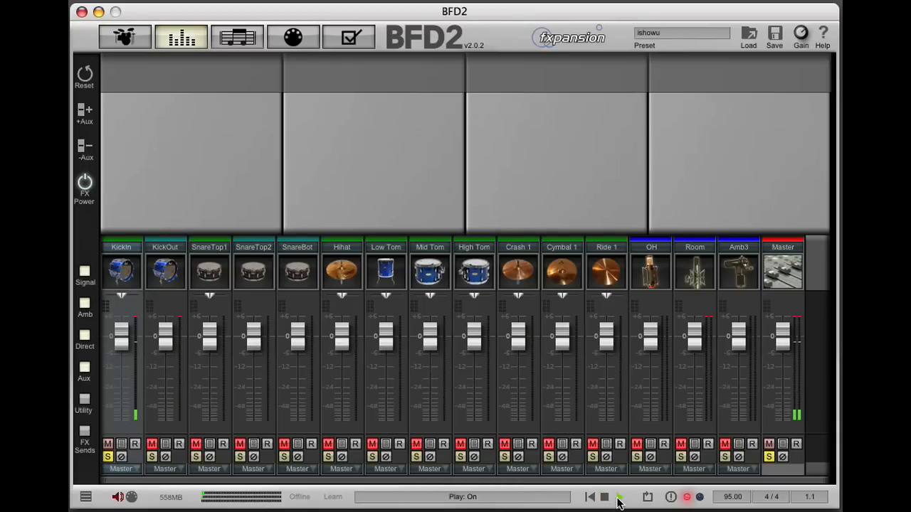
click(603, 497)
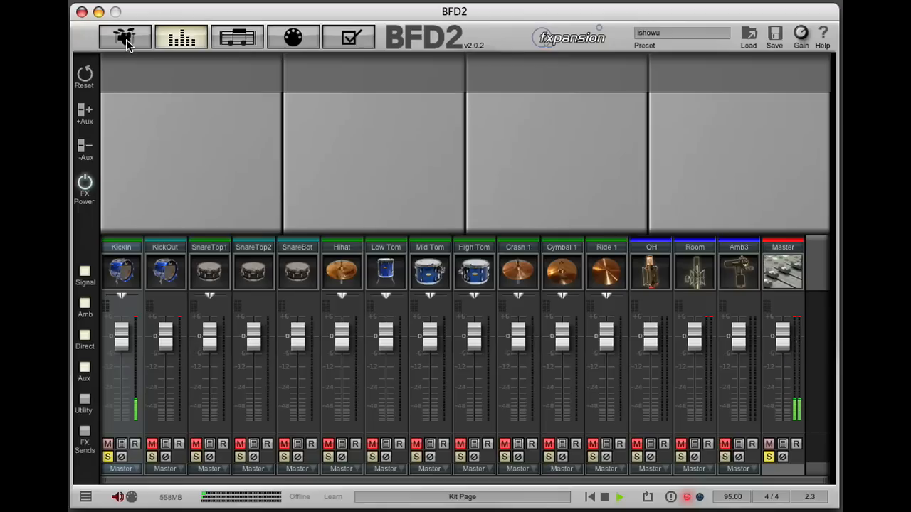
mouse_move(155, 176)
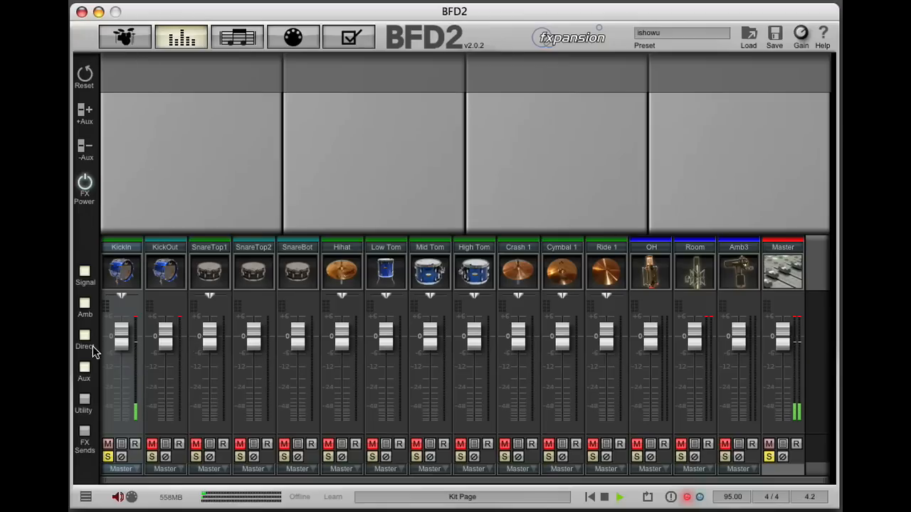
click(85, 274)
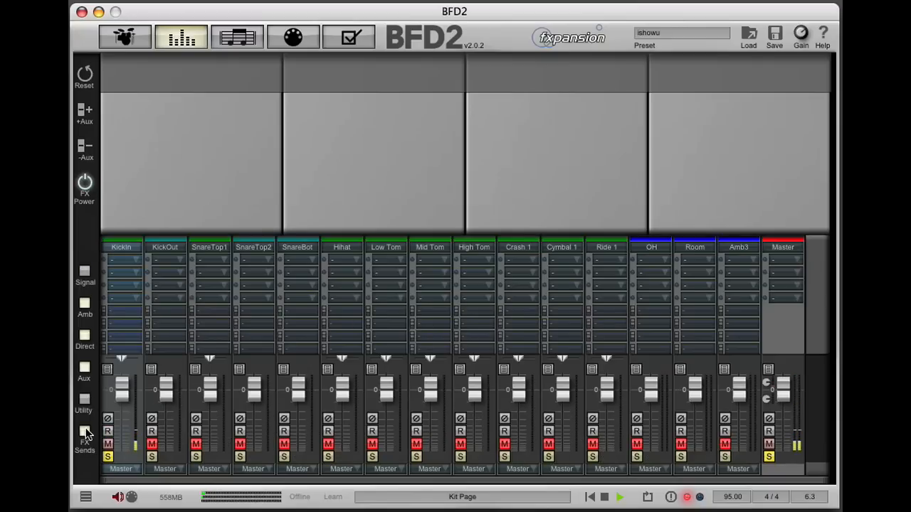
Add an EQ to KickIn, boosting near 2.9 kHz and cutting near 219 Hz.
right_click(86, 433)
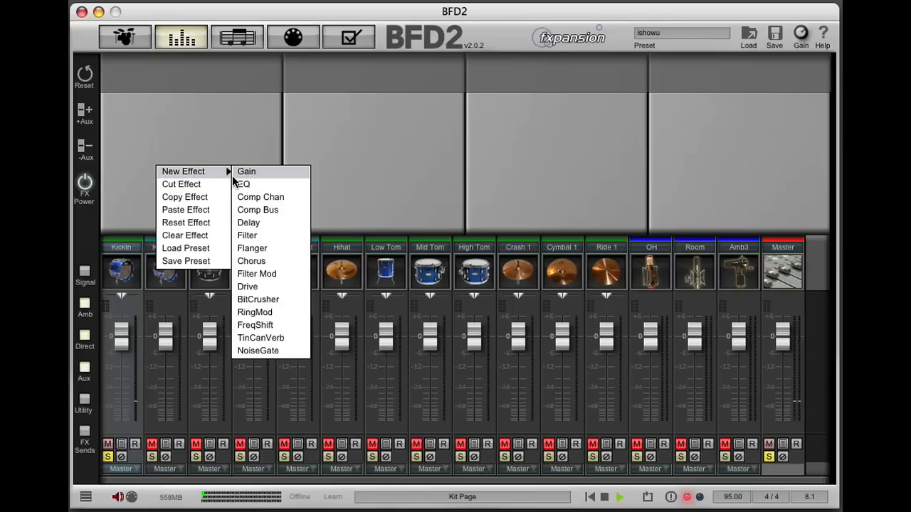
click(243, 184)
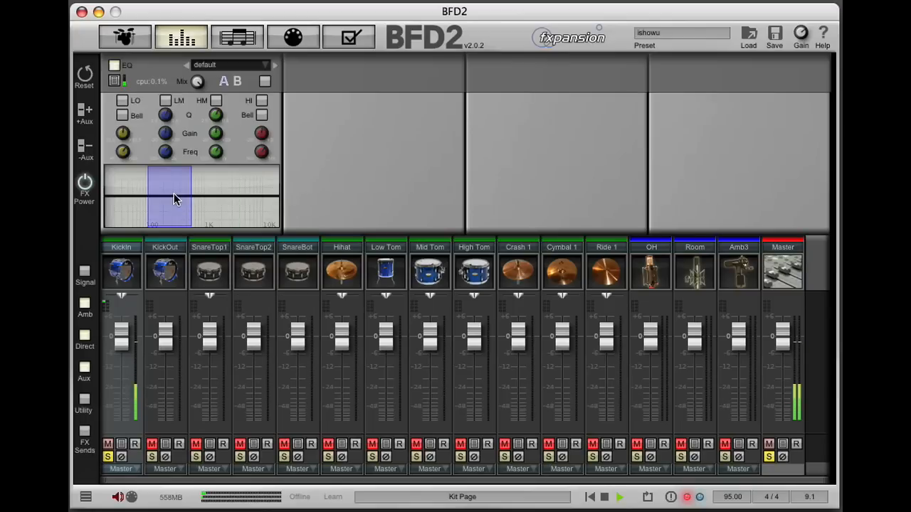
drag(174, 199, 221, 178)
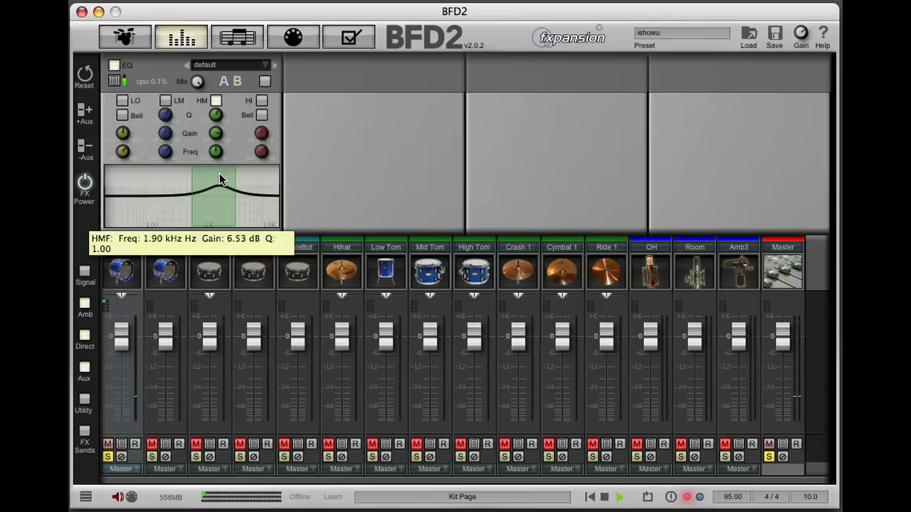
drag(221, 178, 186, 222)
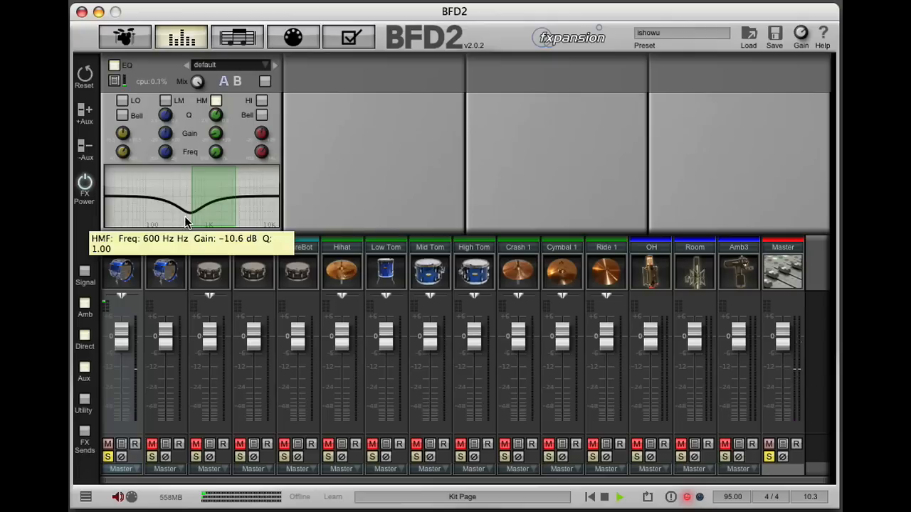
drag(186, 219, 227, 191)
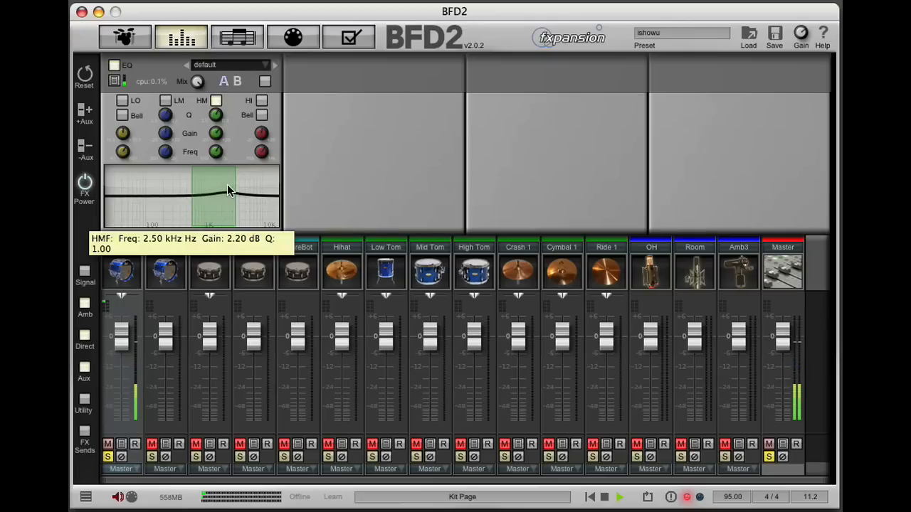
drag(229, 190, 235, 178)
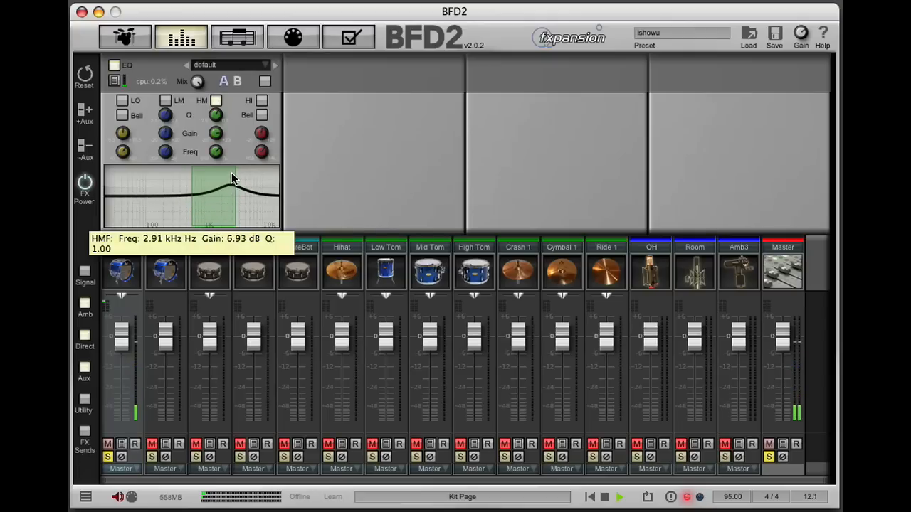
drag(231, 178, 235, 224)
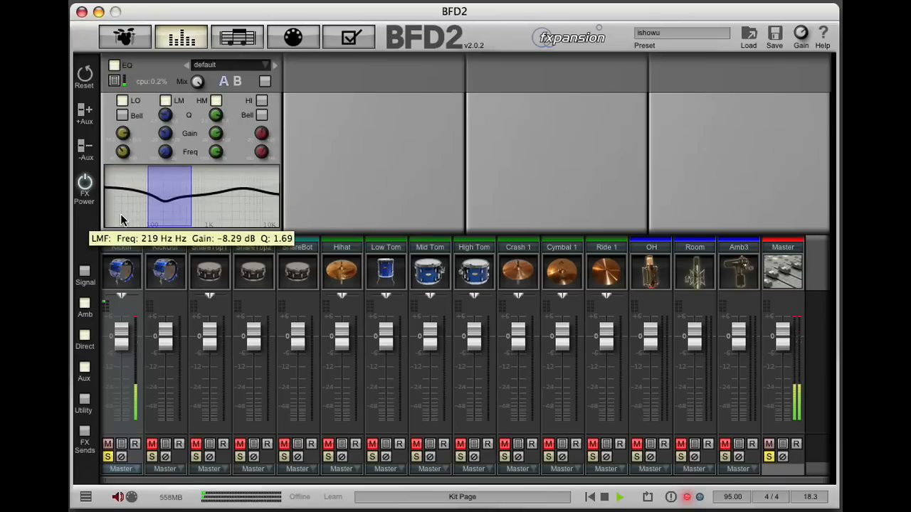
drag(170, 192, 170, 207)
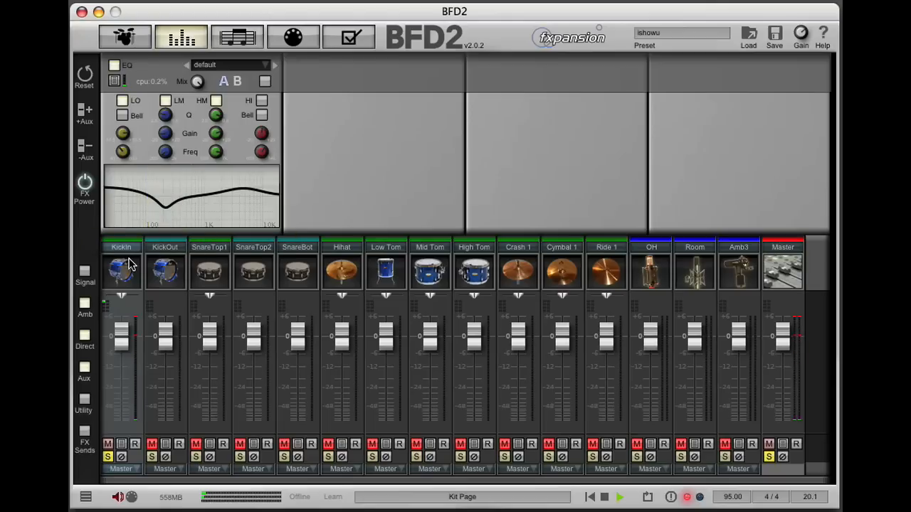
Copy the KickIn channel, EQ included, and paste it onto KickOut.
right_click(121, 271)
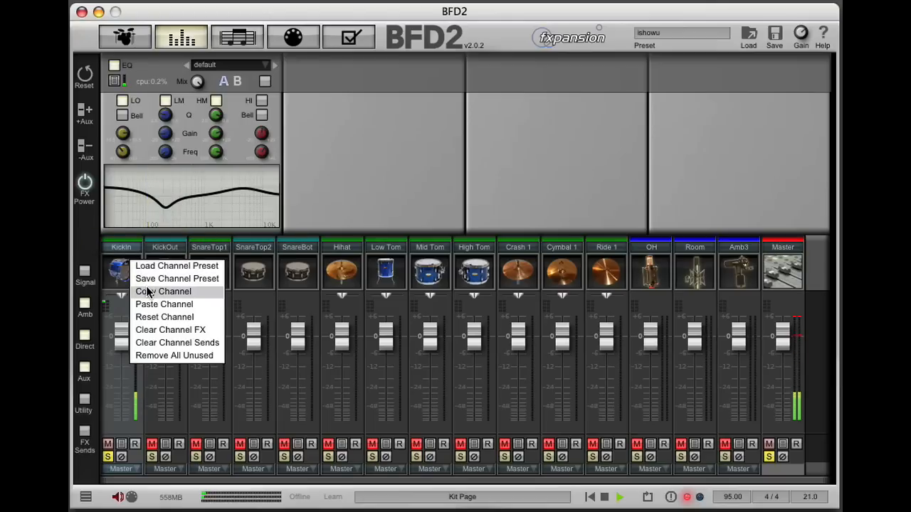
click(163, 291)
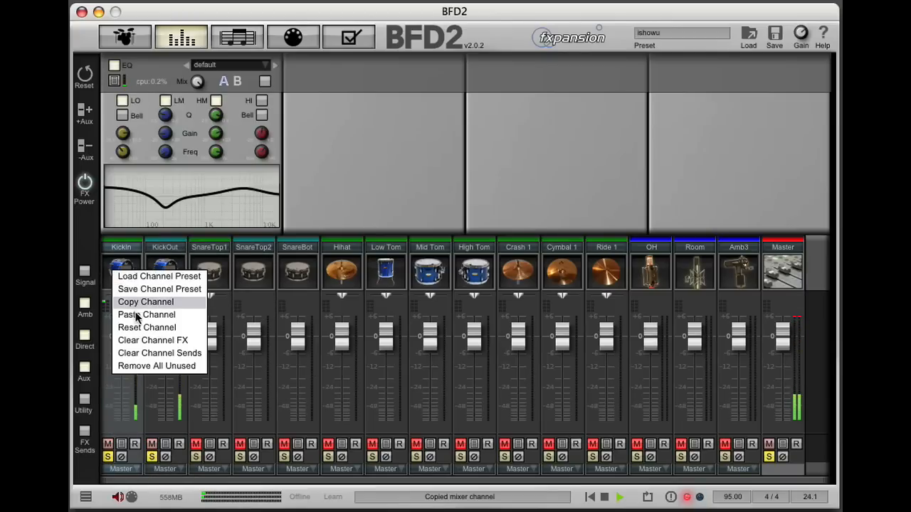
right_click(164, 270)
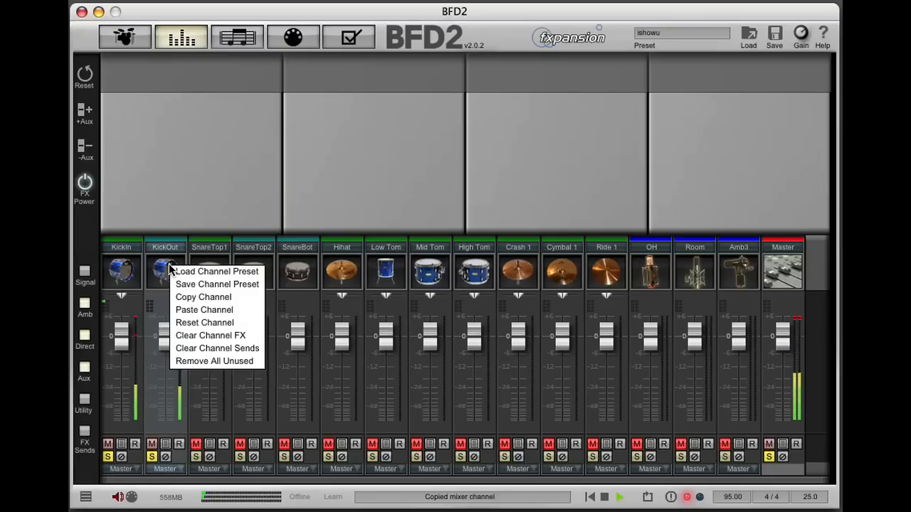
click(203, 310)
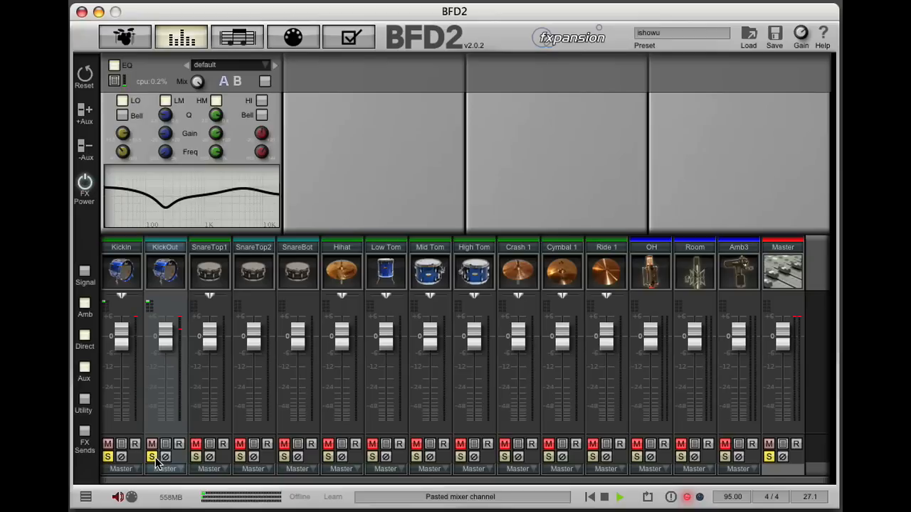
click(152, 457)
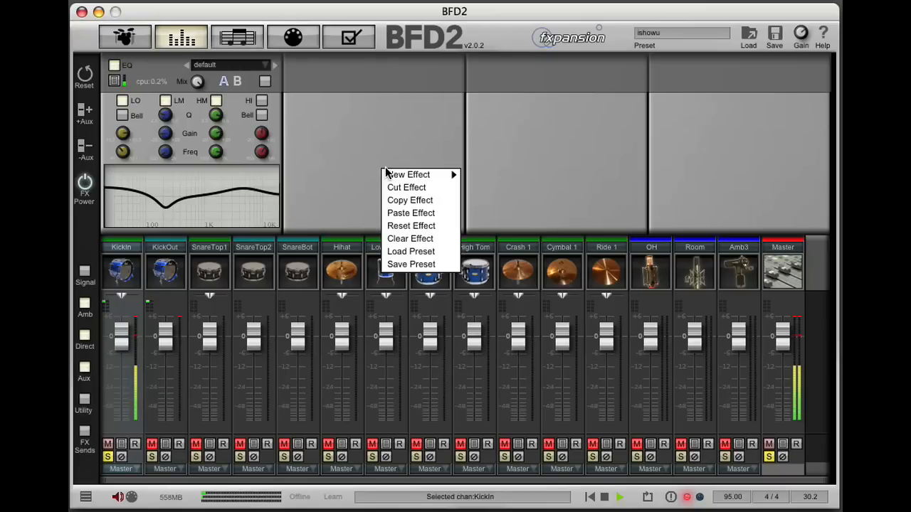
Add a 4:1 Comp Chan after the KickIn EQ, copy to KickOut, and stop playback.
click(408, 175)
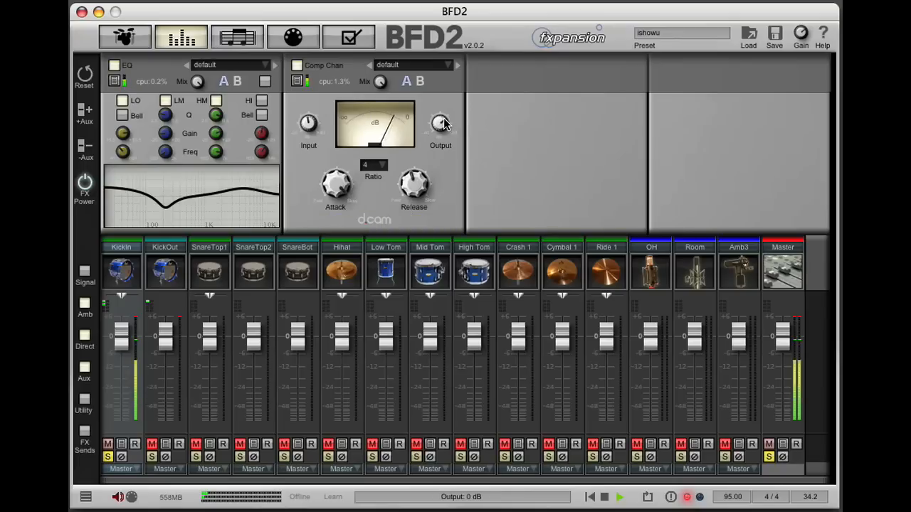
right_click(121, 270)
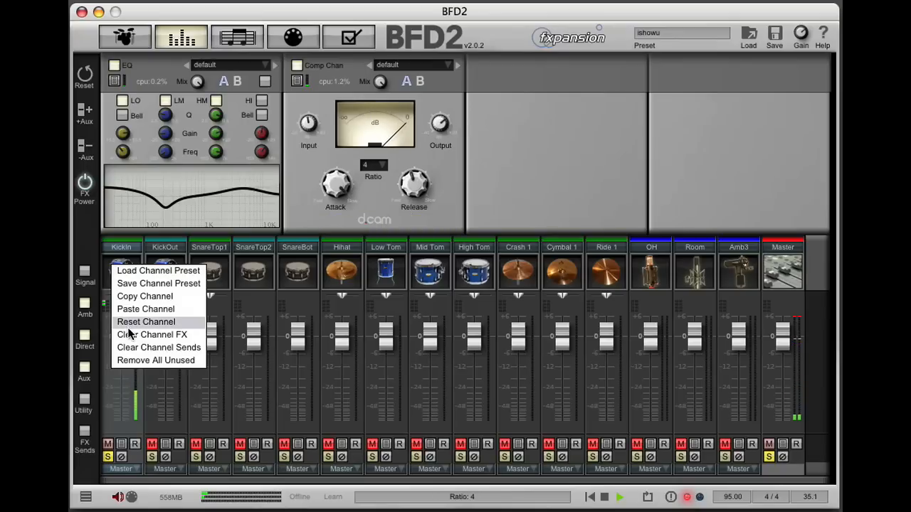
click(144, 296)
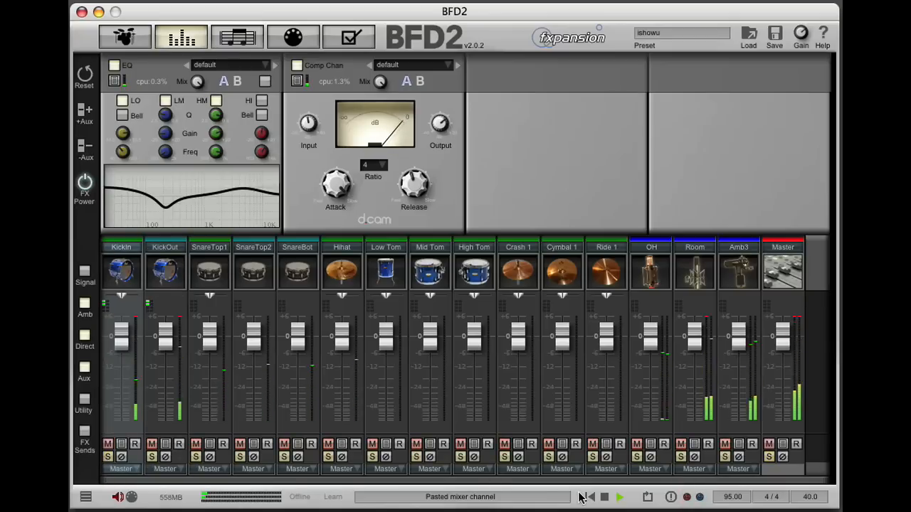
click(604, 497)
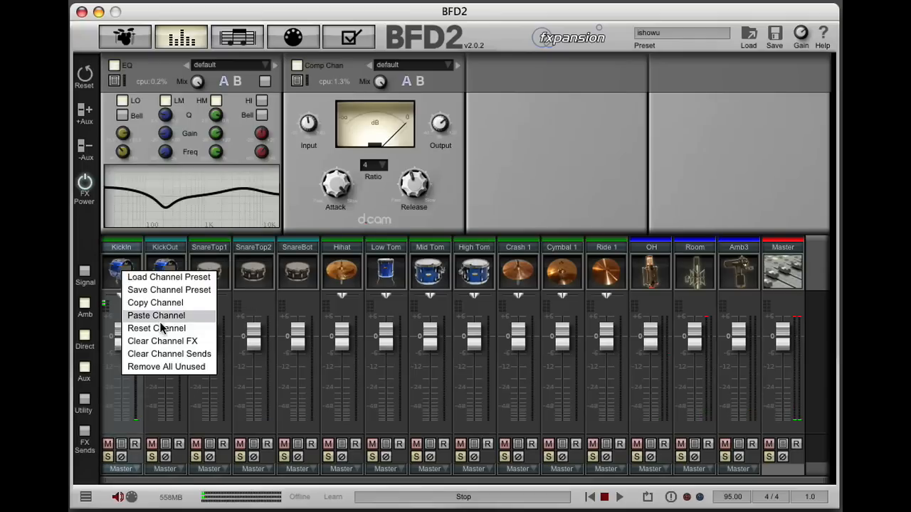
click(156, 315)
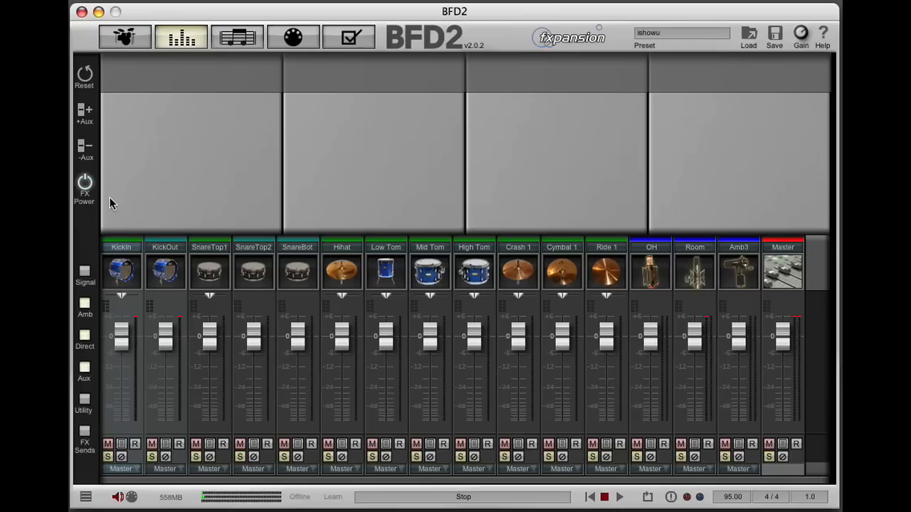
mouse_move(91, 121)
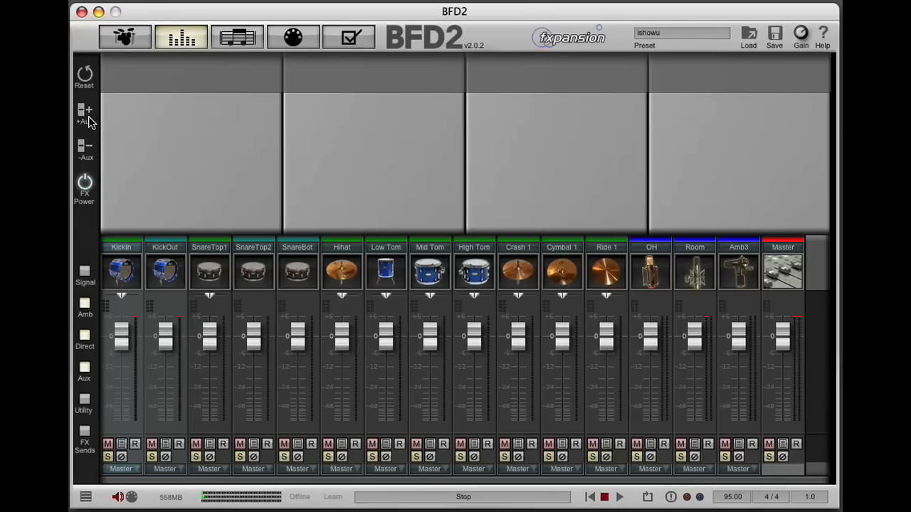
Create the Aux1 bus for the kicks, solo it, and restart playback.
click(84, 113)
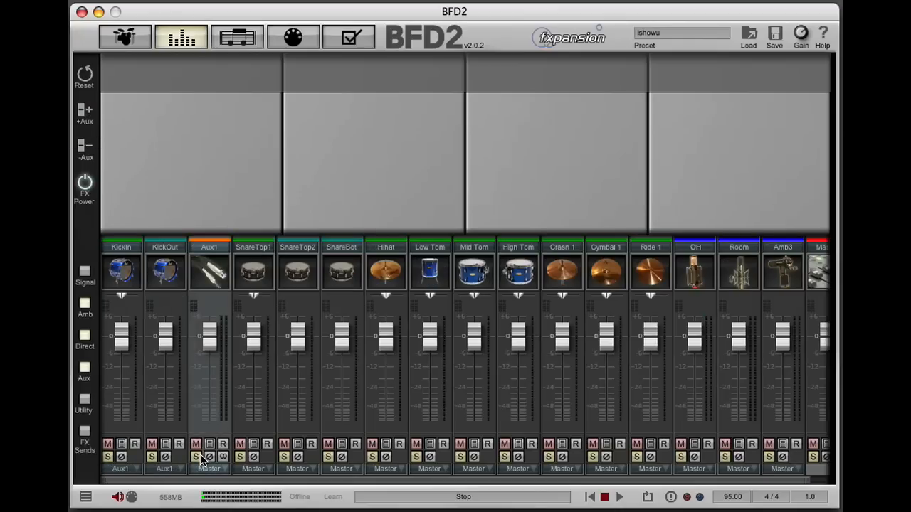
click(196, 456)
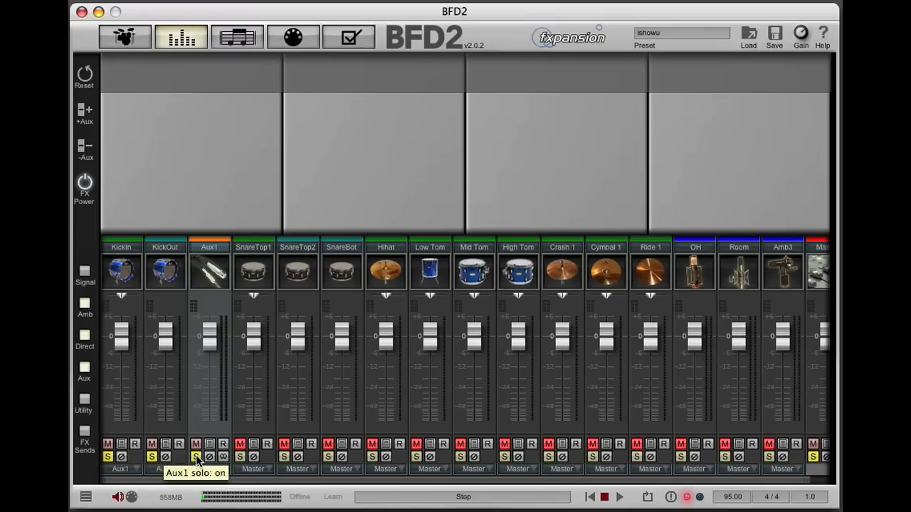
click(618, 496)
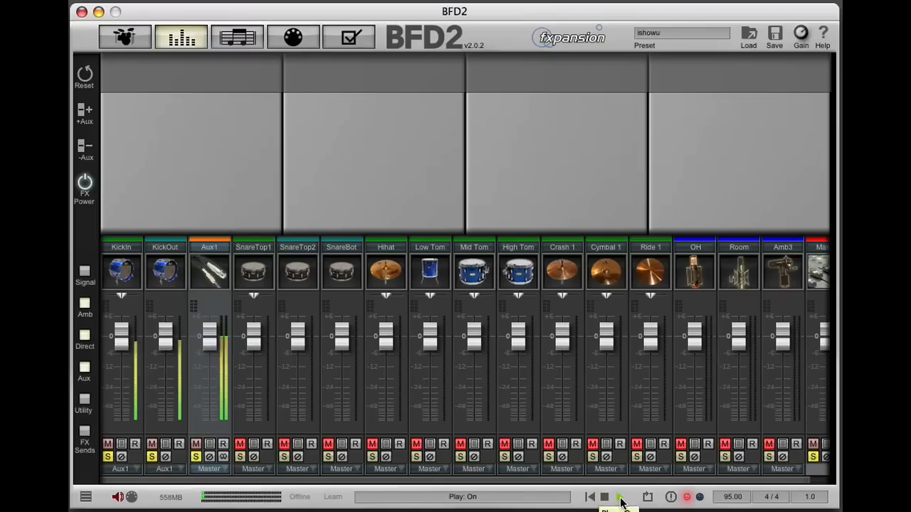
click(604, 497)
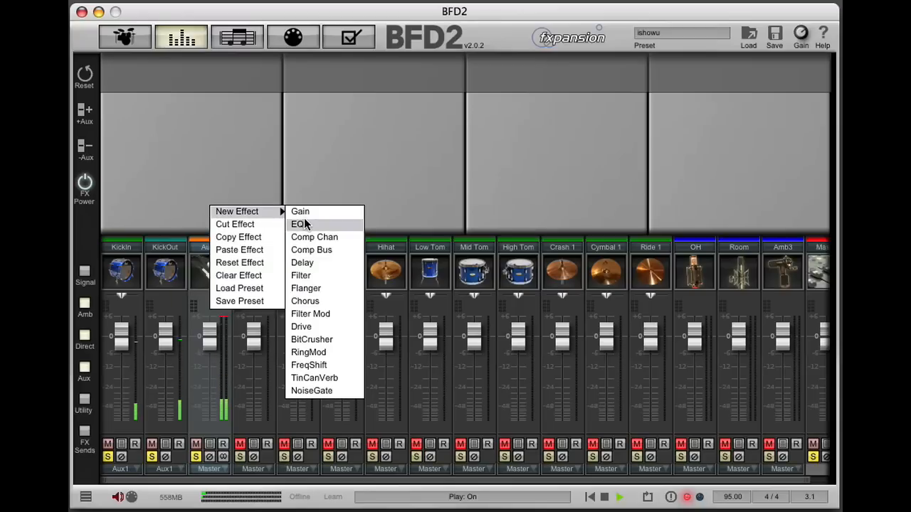
EQ the Aux1 bus: about +6.5 dB at 4.76 kHz and -10.6 dB at 401 Hz.
click(297, 224)
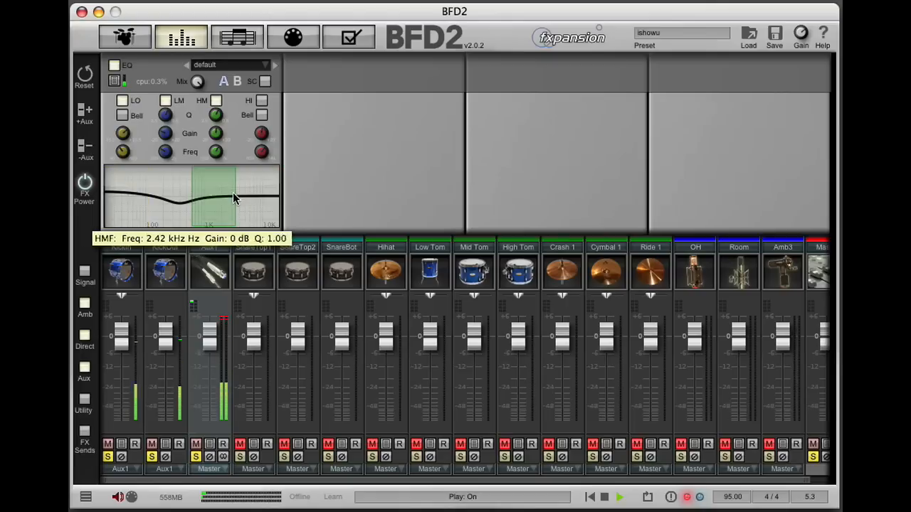
drag(235, 200, 252, 183)
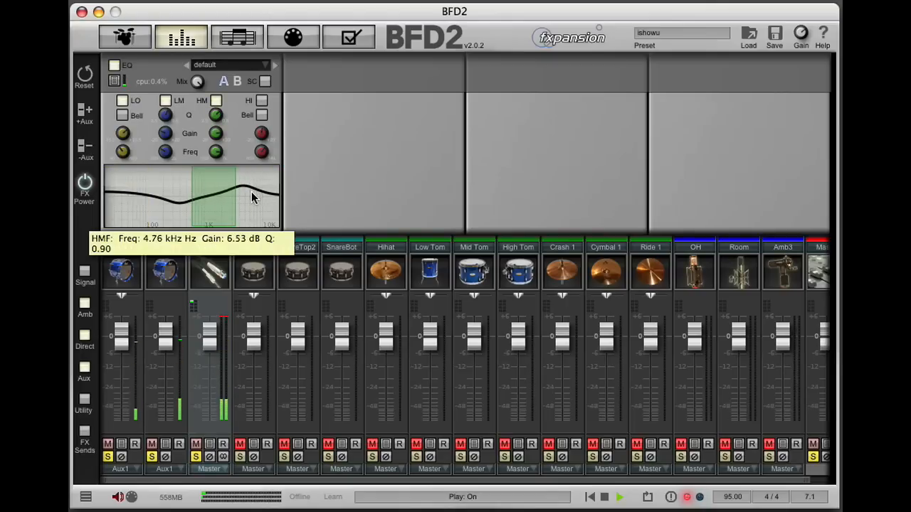
drag(252, 197, 256, 186)
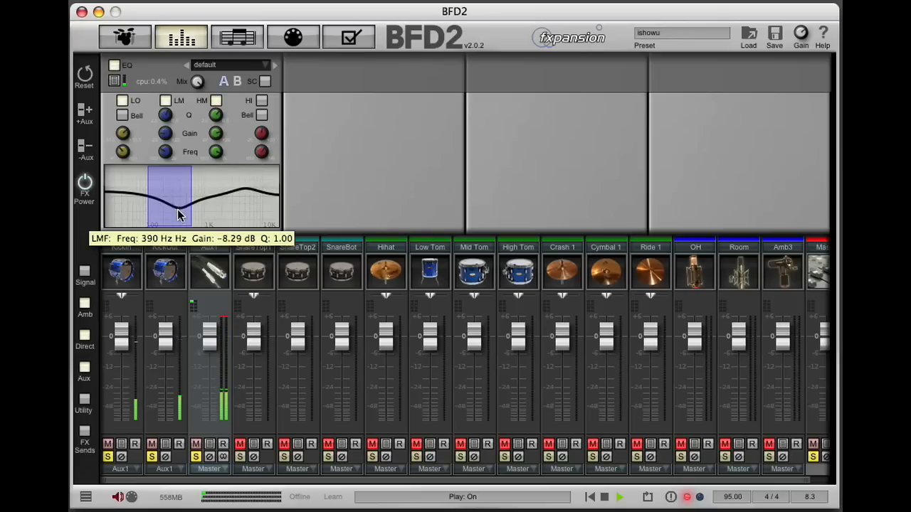
drag(178, 215, 178, 228)
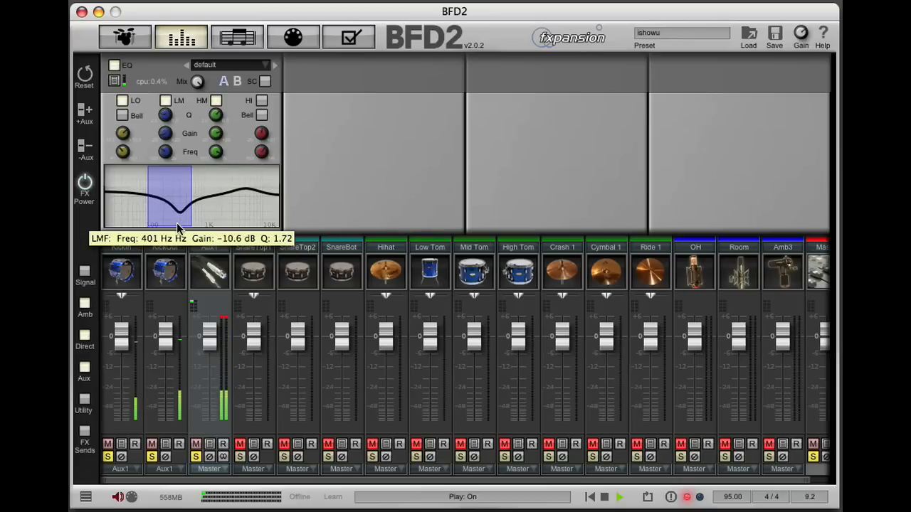
drag(178, 199, 174, 228)
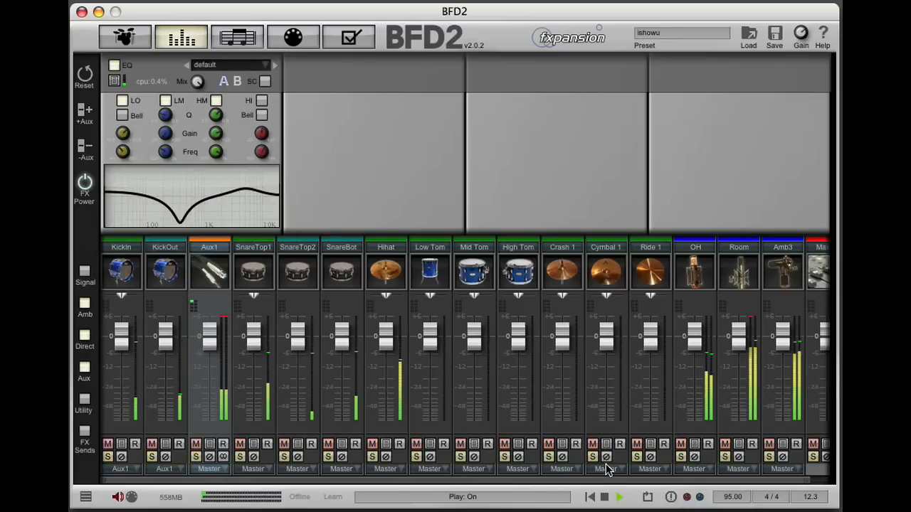
click(603, 497)
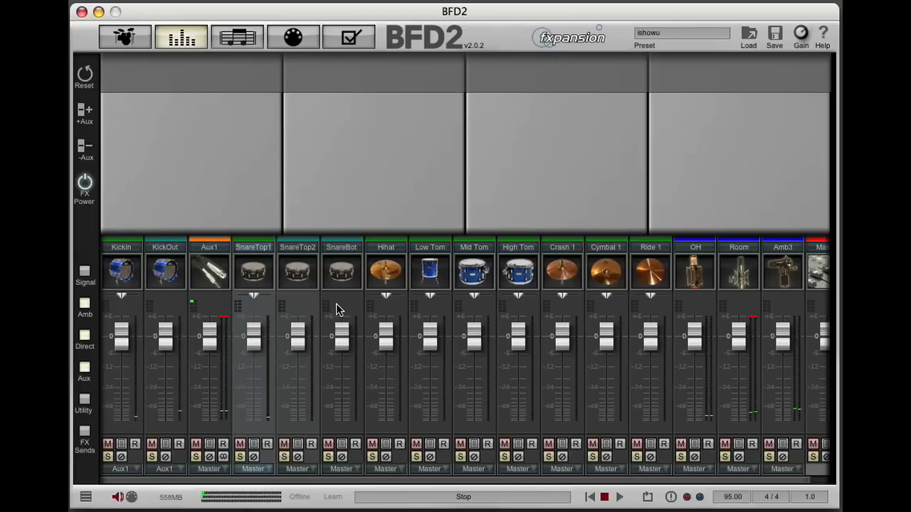
Add aux buses for the snare and tom groups and begin renaming Aux1 to kicks.
click(85, 114)
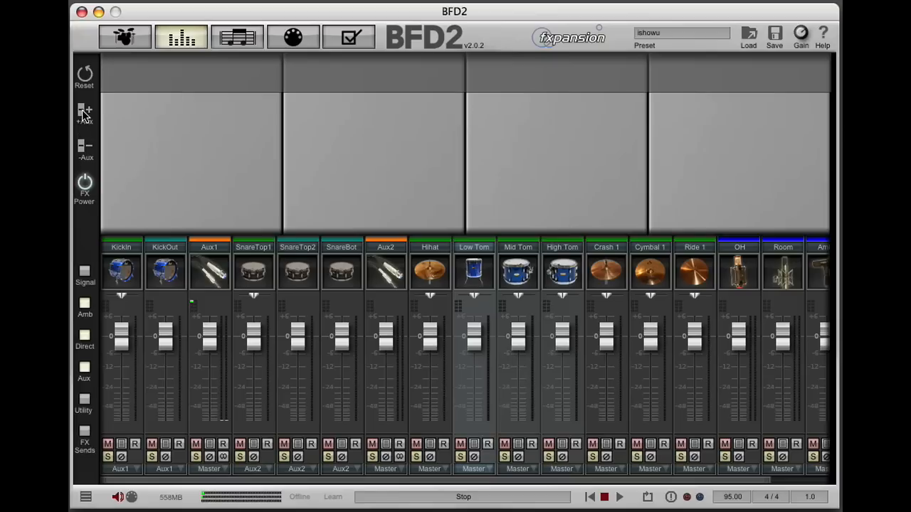
click(85, 114)
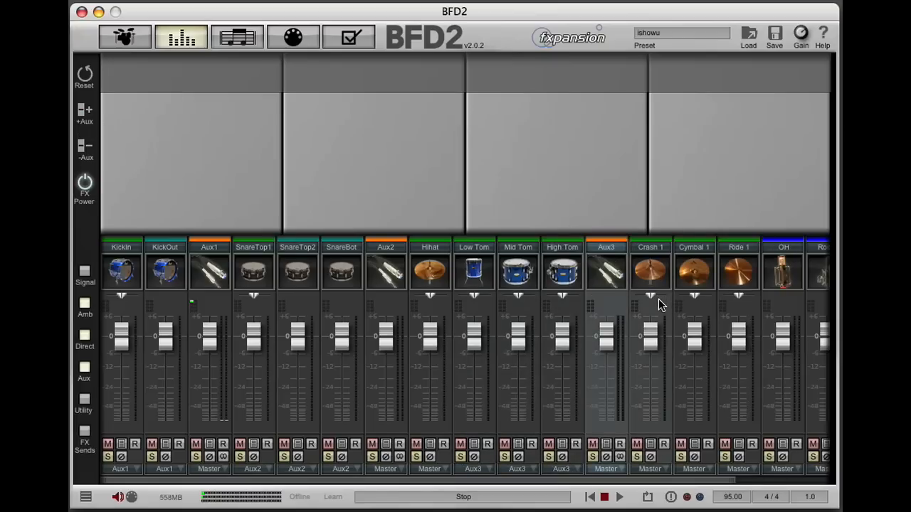
mouse_move(106, 127)
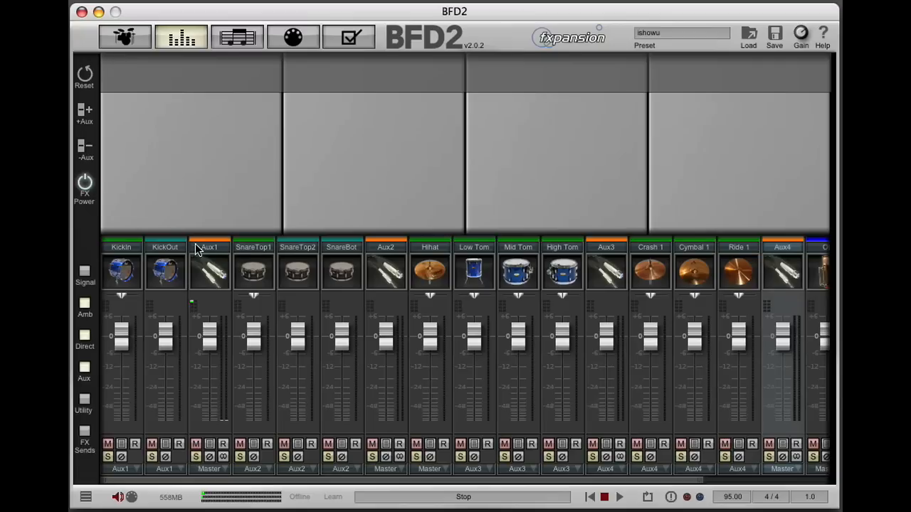
click(208, 247)
text(kicks)
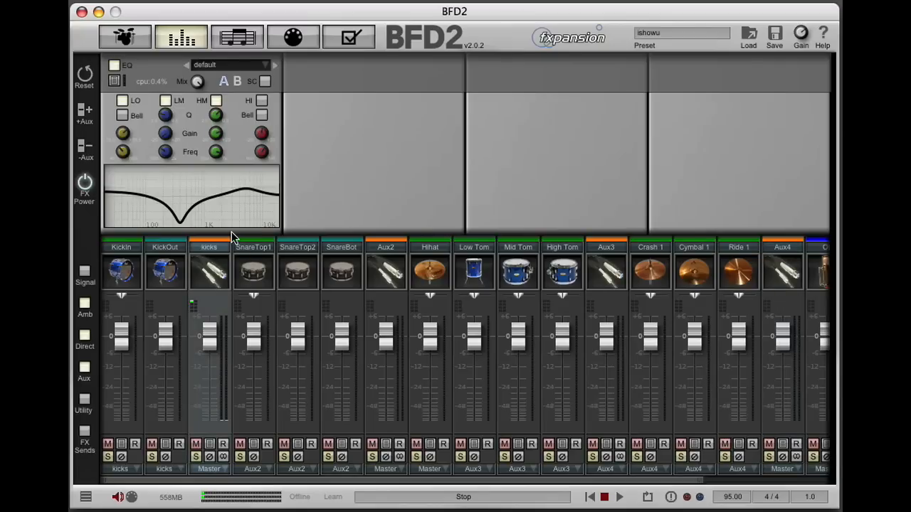
Rename Aux2 to 'snares' and select the Aux3 name to rename it 'toms'.
click(386, 247)
text(snares)
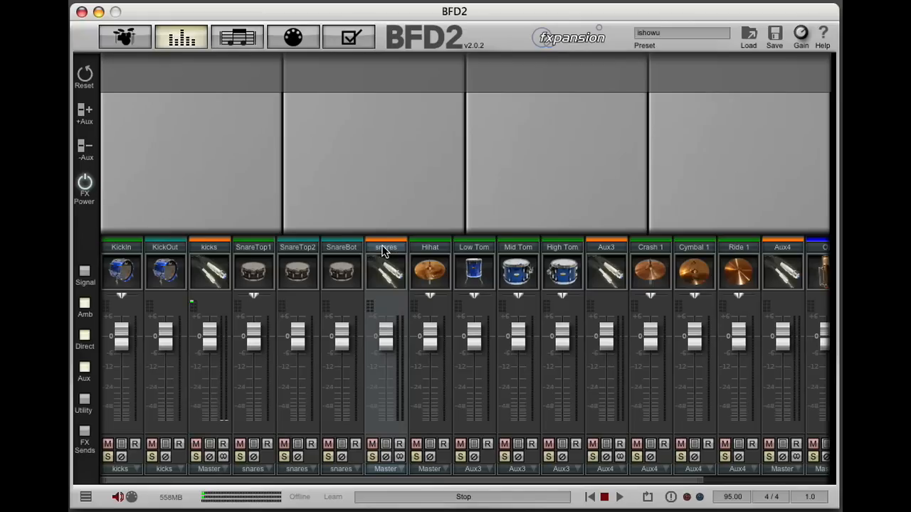
click(606, 247)
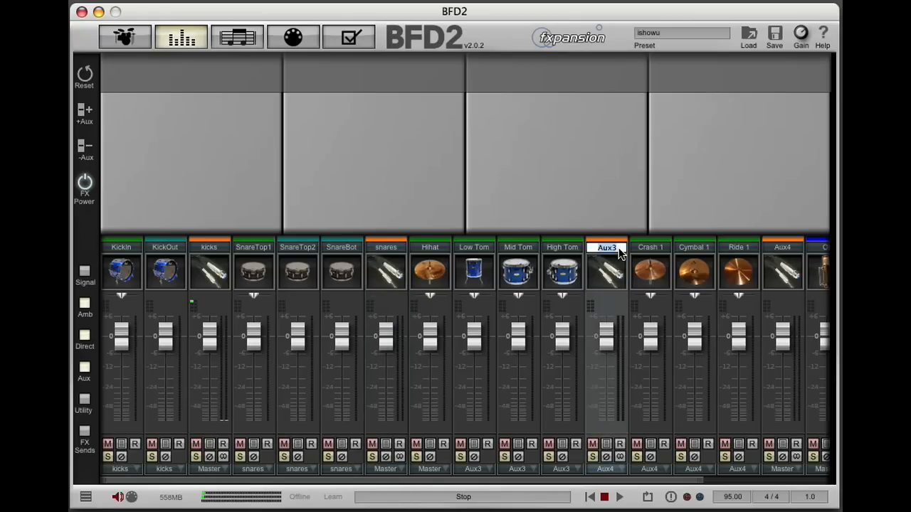
double_click(606, 247)
text(toms)
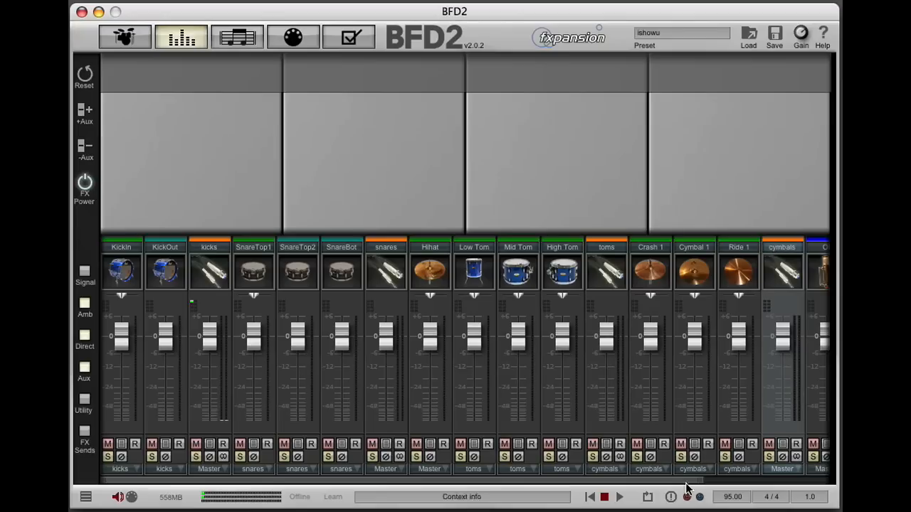
mouse_move(205, 480)
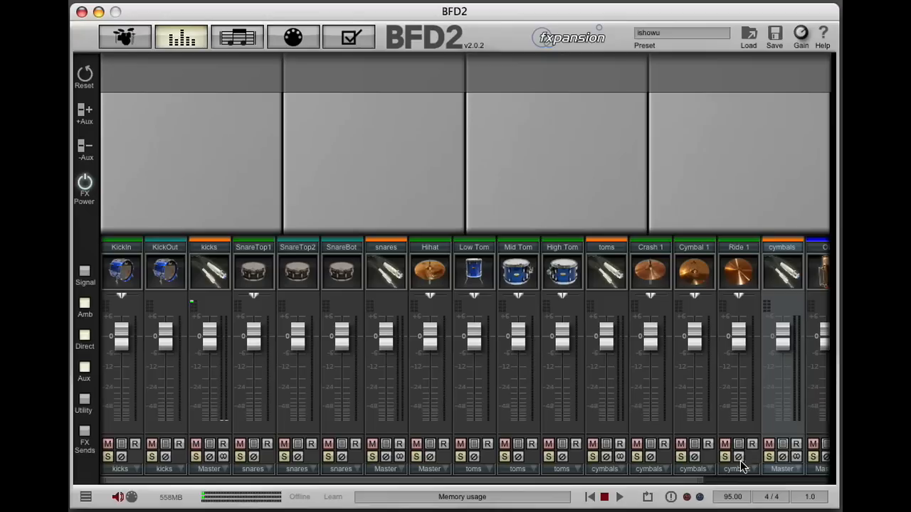
scroll(right, 3)
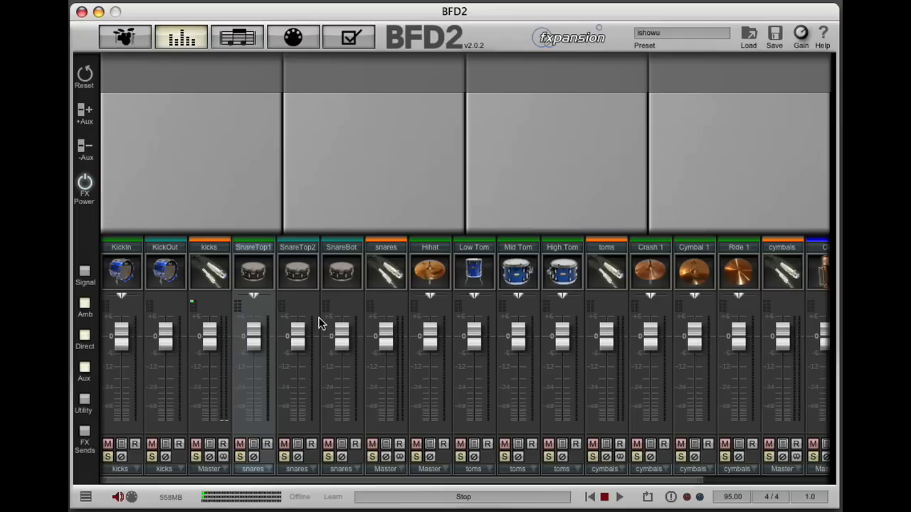
mouse_move(342, 336)
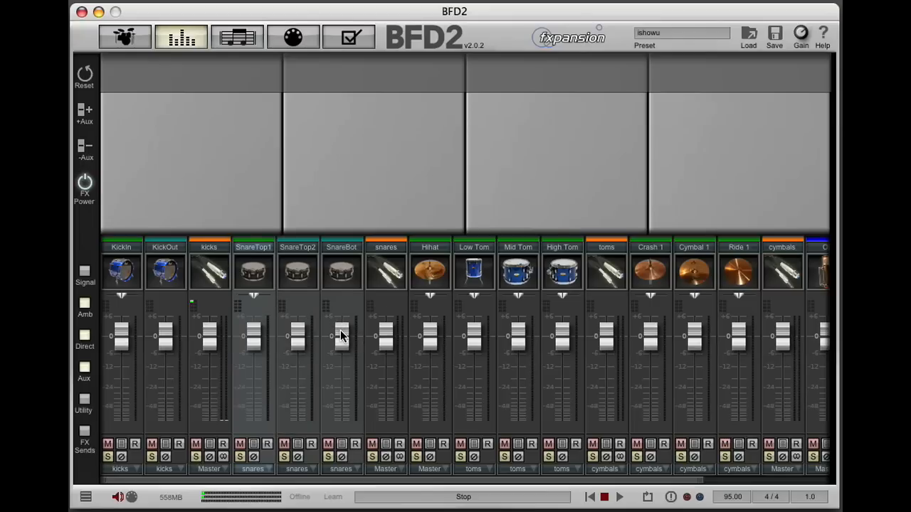
drag(341, 336, 341, 374)
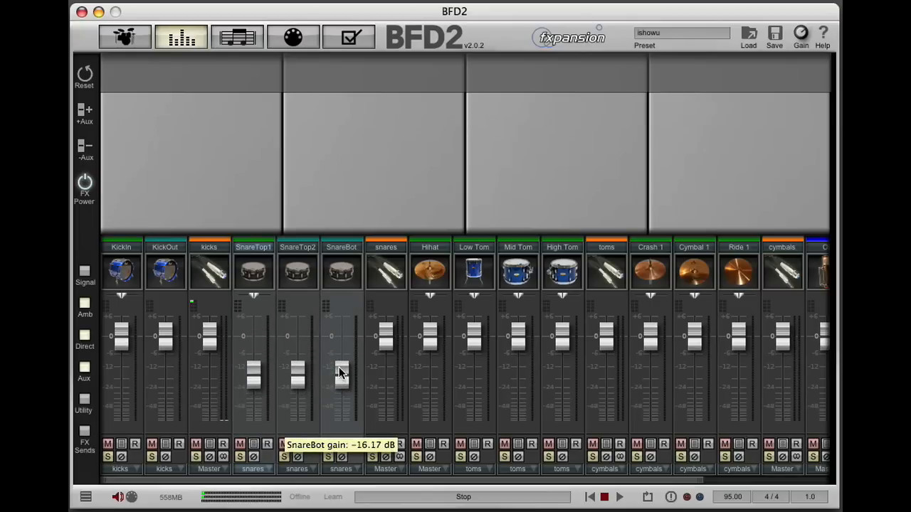
drag(341, 374, 341, 337)
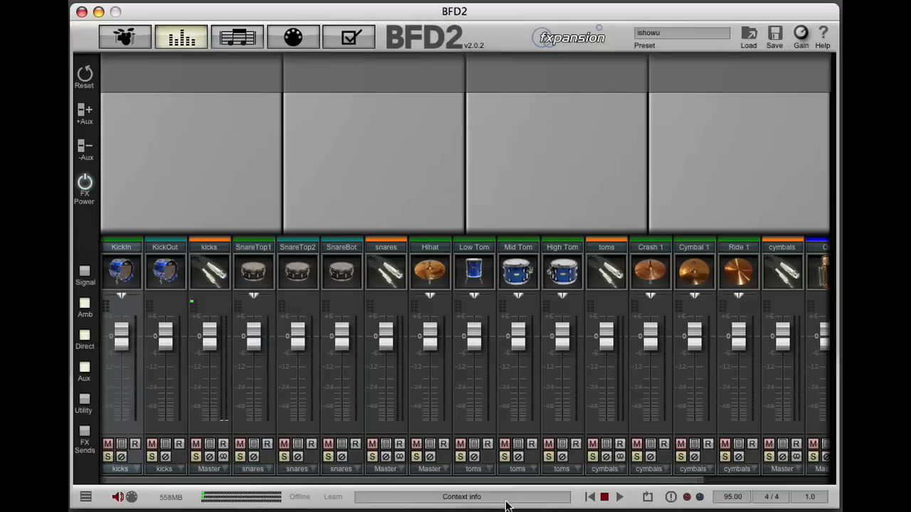
Pull all channel faders to minimum and dismiss the 'Channel move not allowed' alert.
scroll(right, 3)
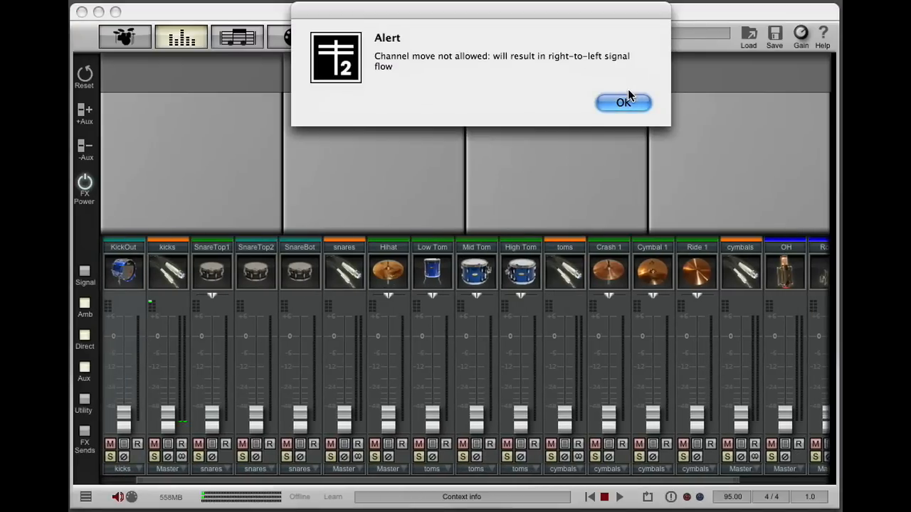
click(623, 101)
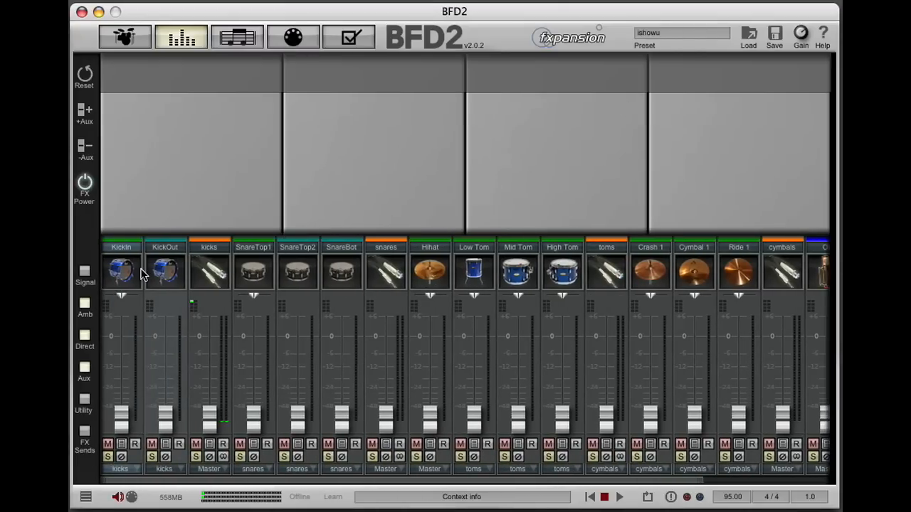
mouse_move(203, 293)
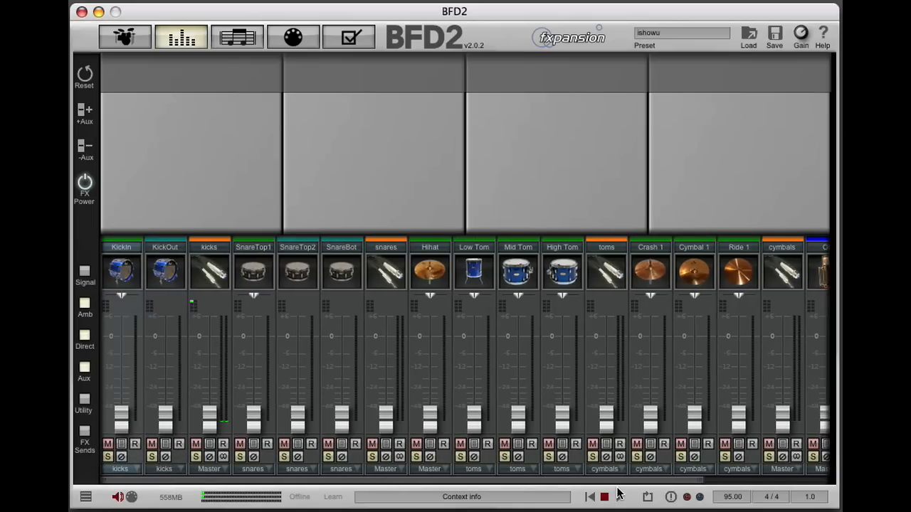
Start playback and raise KickIn to about -6.7 dB and the kicks bus.
click(619, 497)
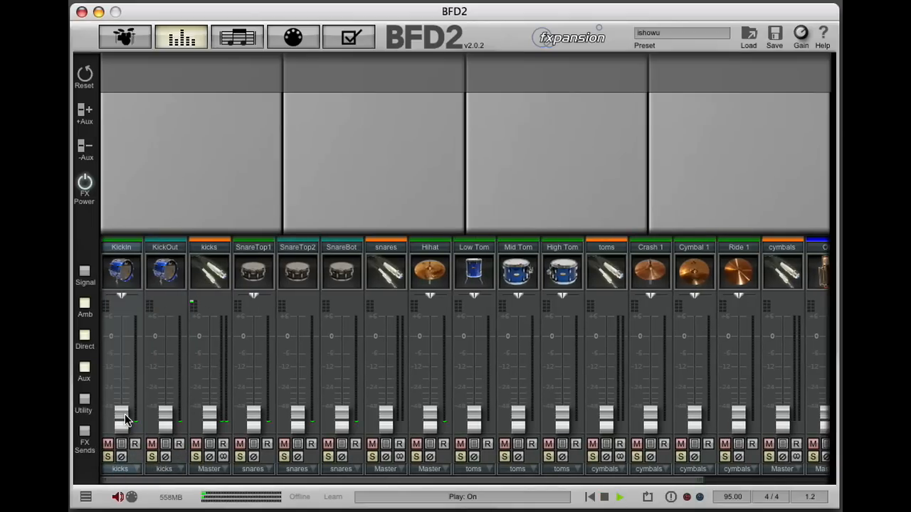
drag(121, 416, 121, 356)
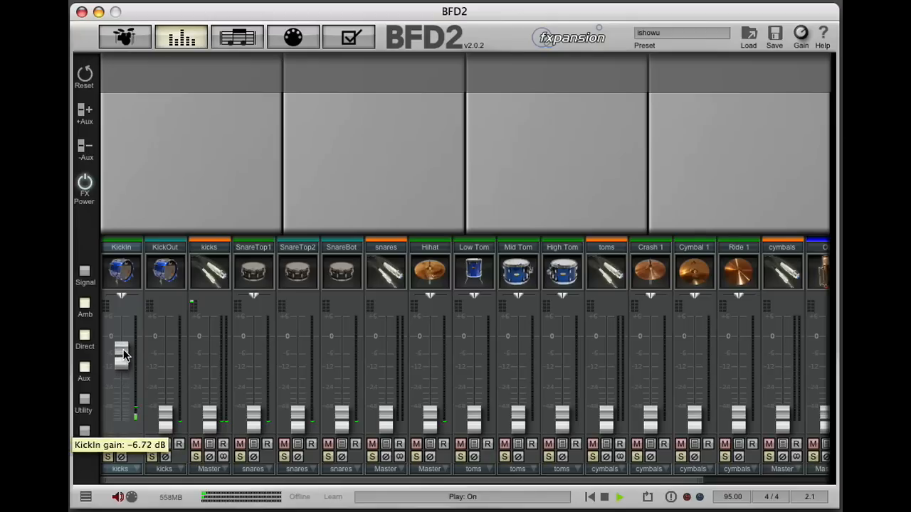
drag(121, 352, 121, 349)
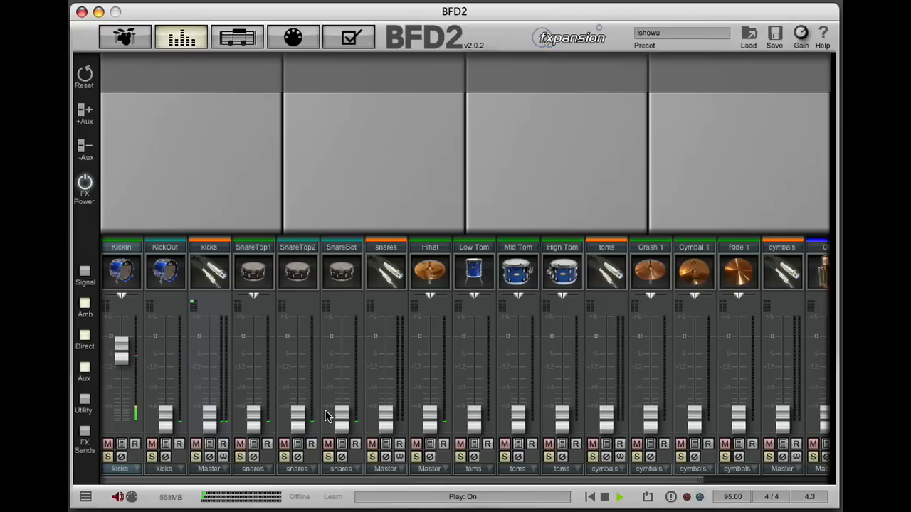
drag(209, 420, 209, 338)
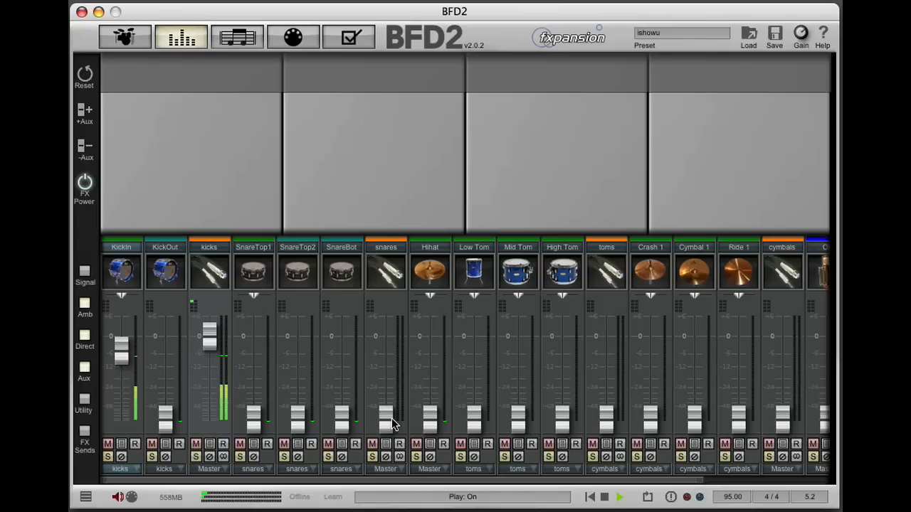
scroll(right, 3)
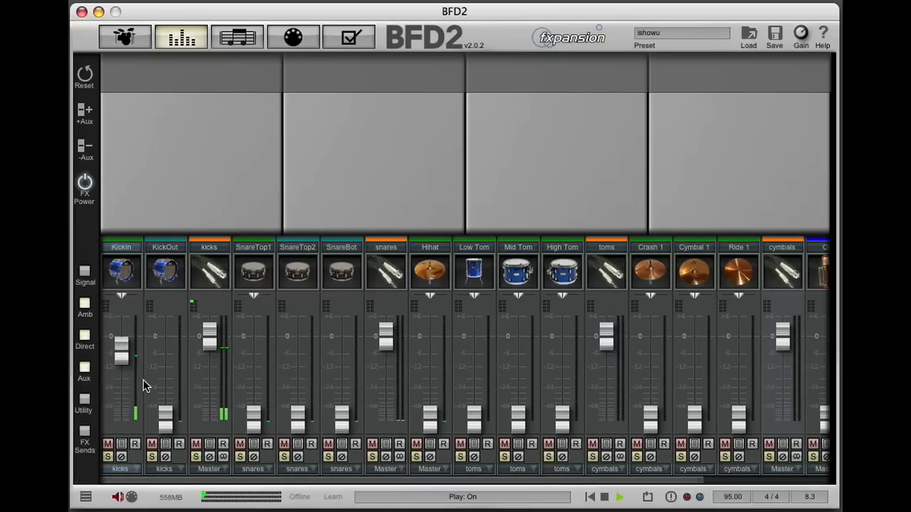
Raise the KickOut, SnareTop2, SnareBot and SnareTop1 channel faders.
drag(165, 413, 165, 363)
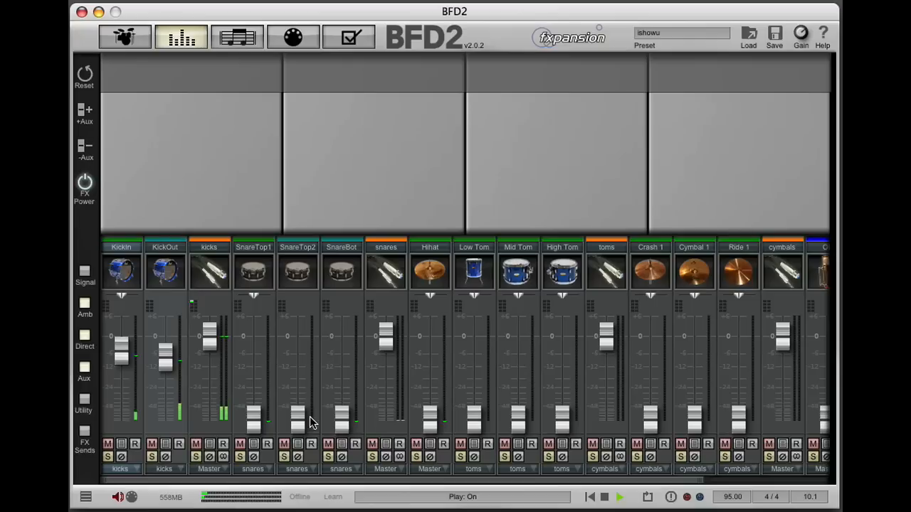
drag(297, 418, 298, 332)
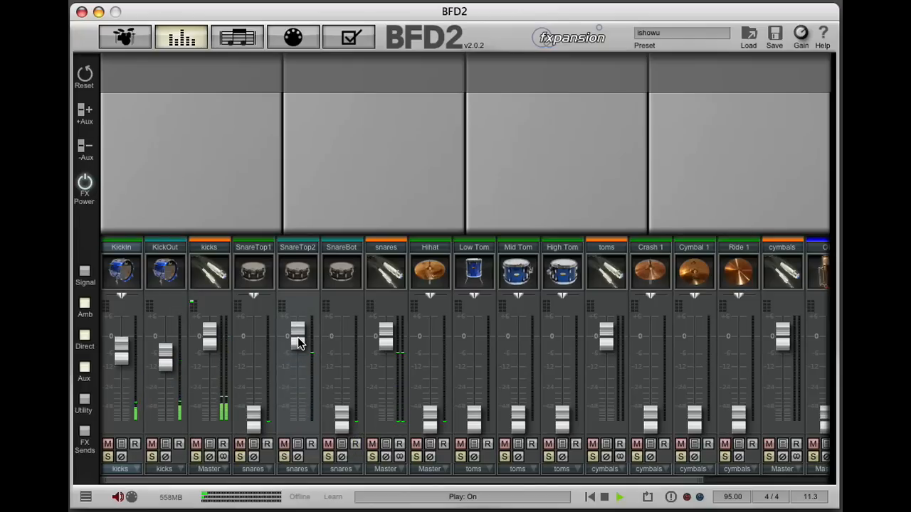
drag(298, 331, 342, 420)
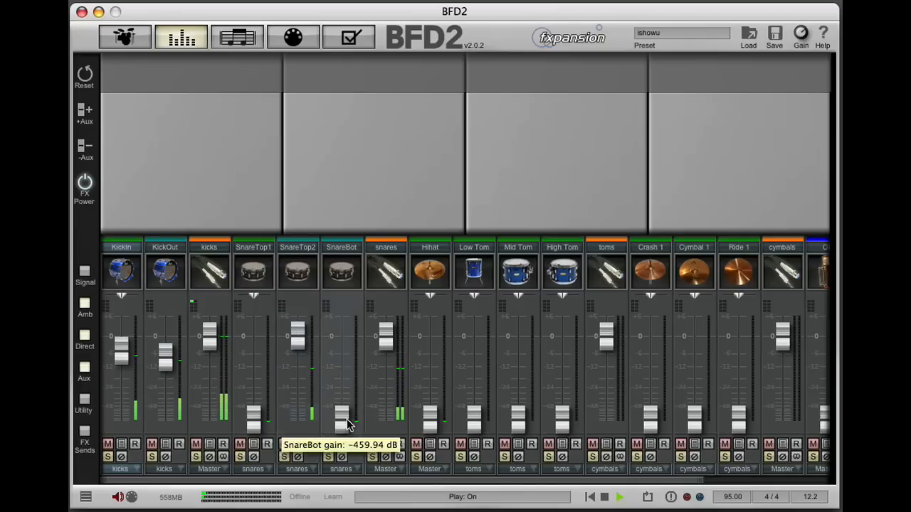
drag(341, 416, 342, 349)
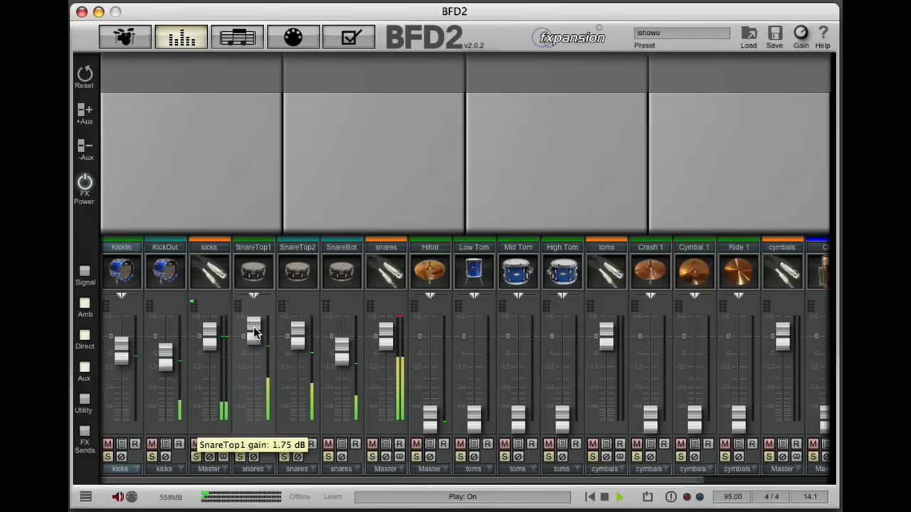
drag(255, 323, 254, 340)
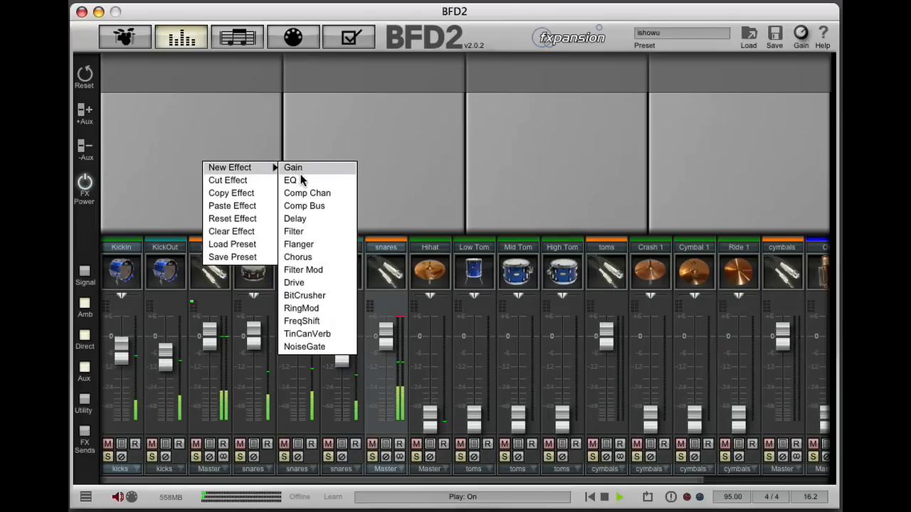
Add a high-boosted EQ and a channel compressor with input near 4 dB to snares.
click(290, 179)
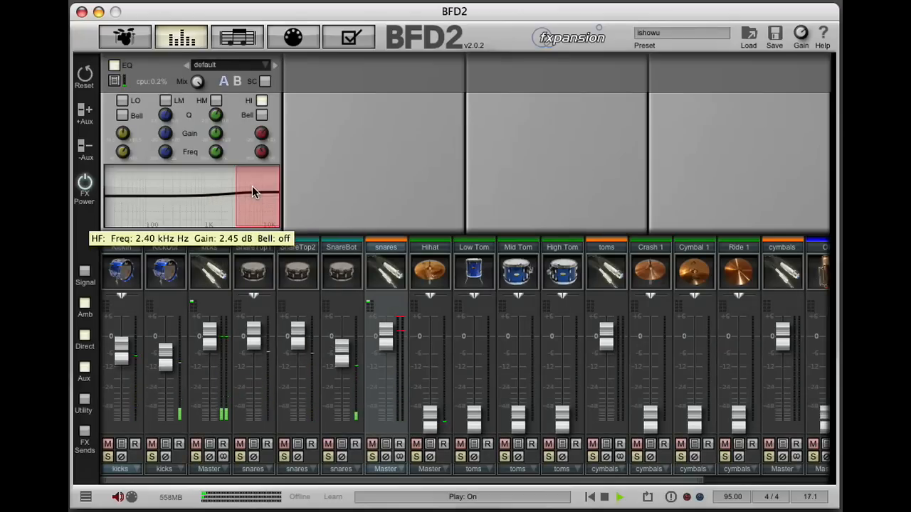
drag(257, 192, 261, 186)
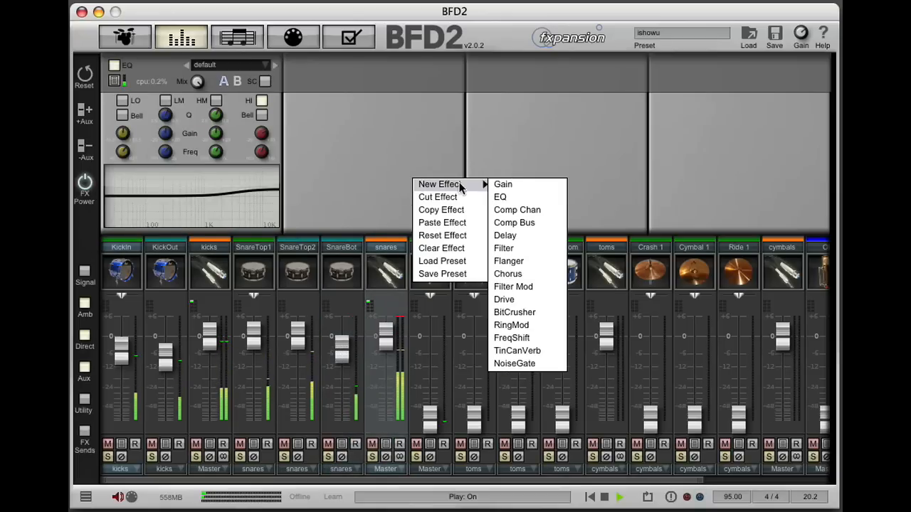
click(516, 209)
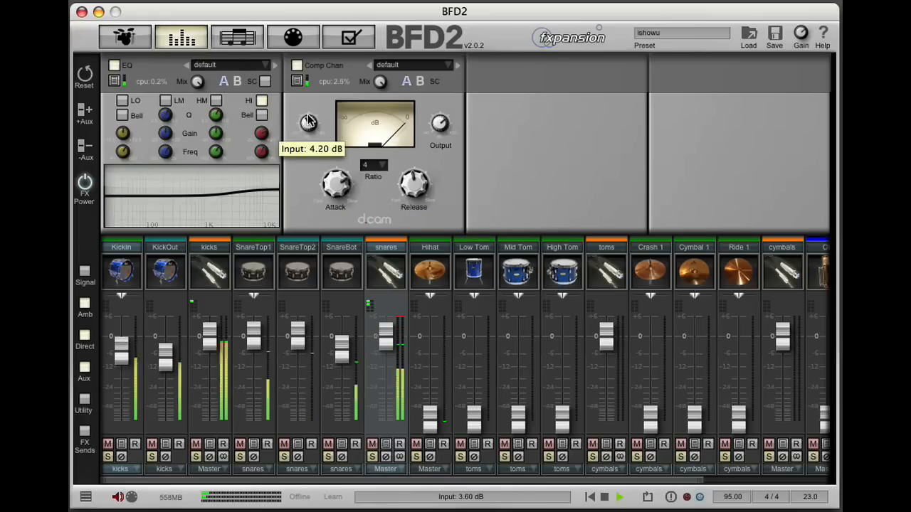
drag(308, 121, 308, 113)
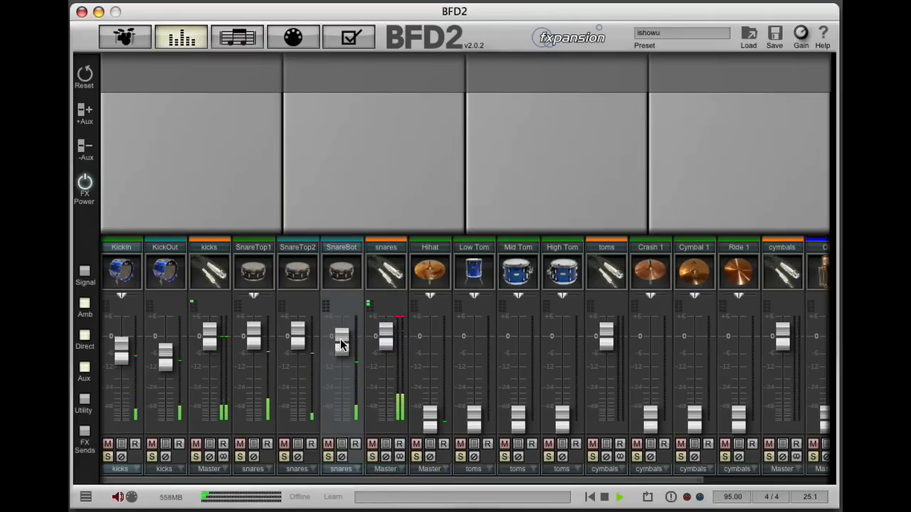
Raise the Hihat fader and add a Filter with high-pass at about 263 Hz.
drag(430, 338, 430, 395)
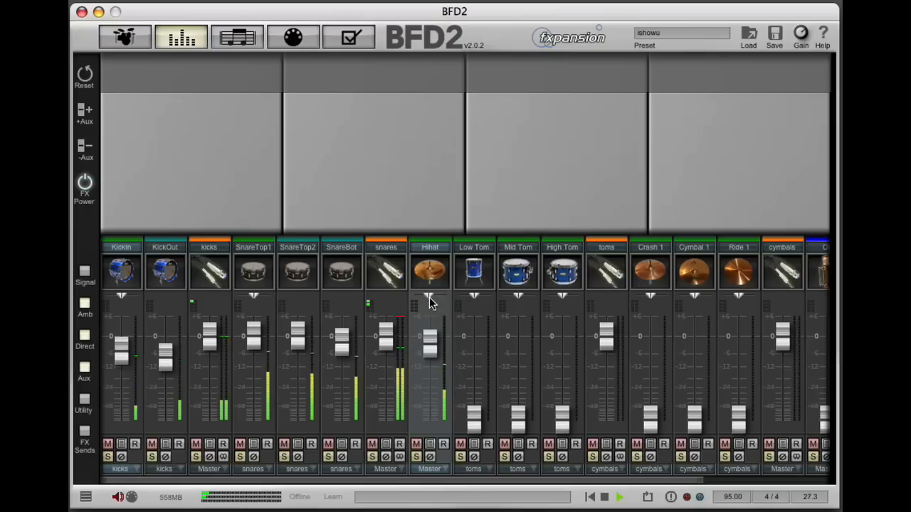
right_click(429, 299)
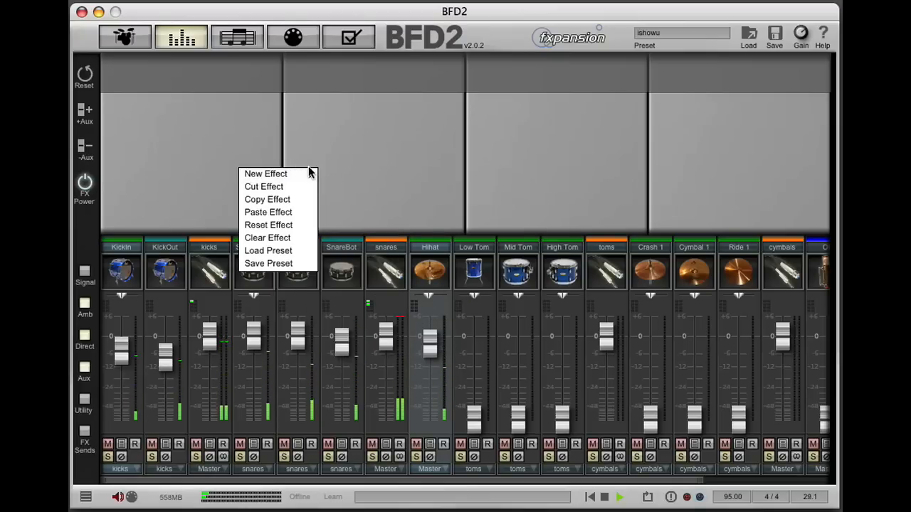
click(266, 174)
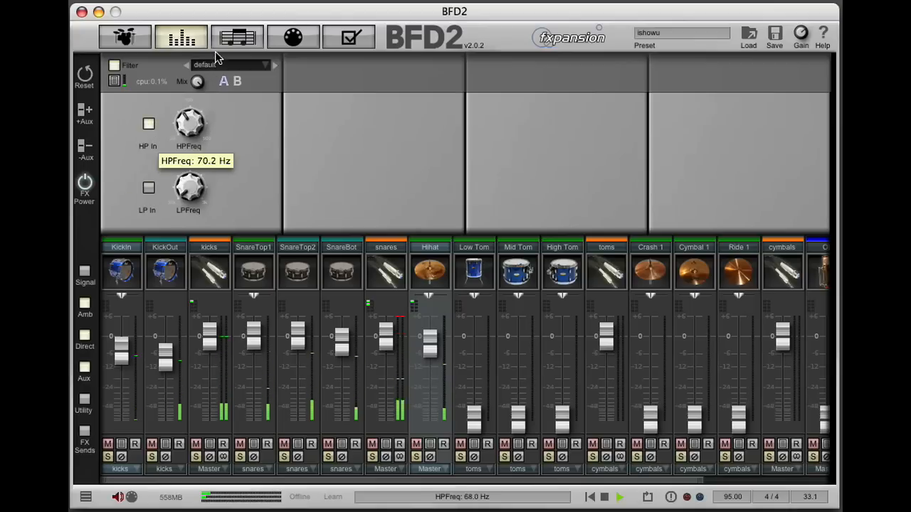
drag(189, 122, 189, 100)
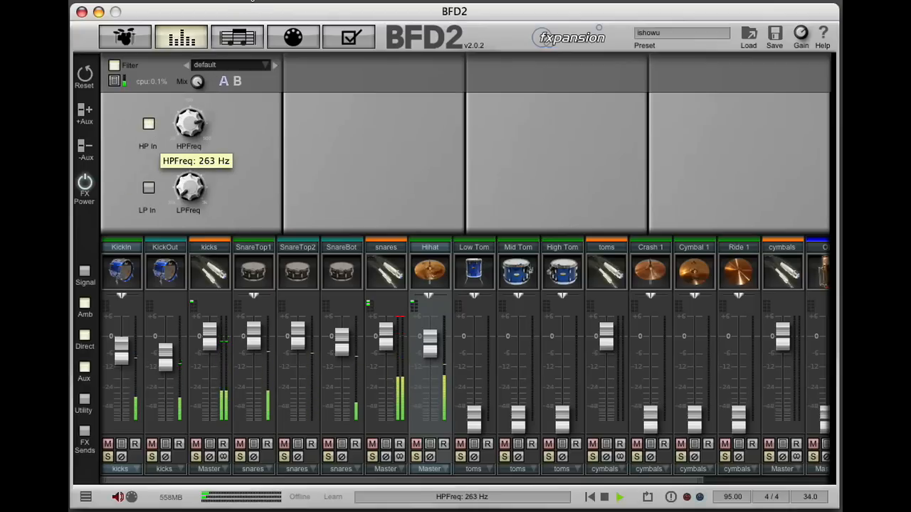
mouse_move(455, 345)
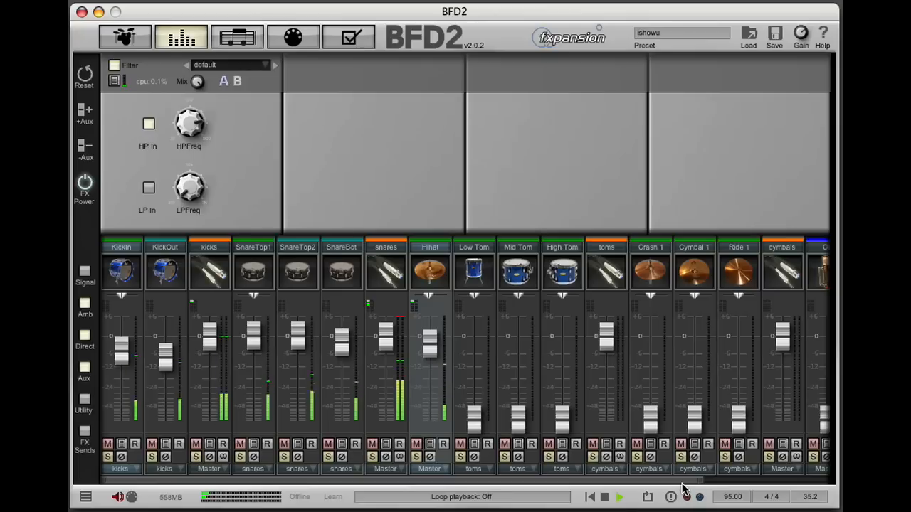
scroll(right, 3)
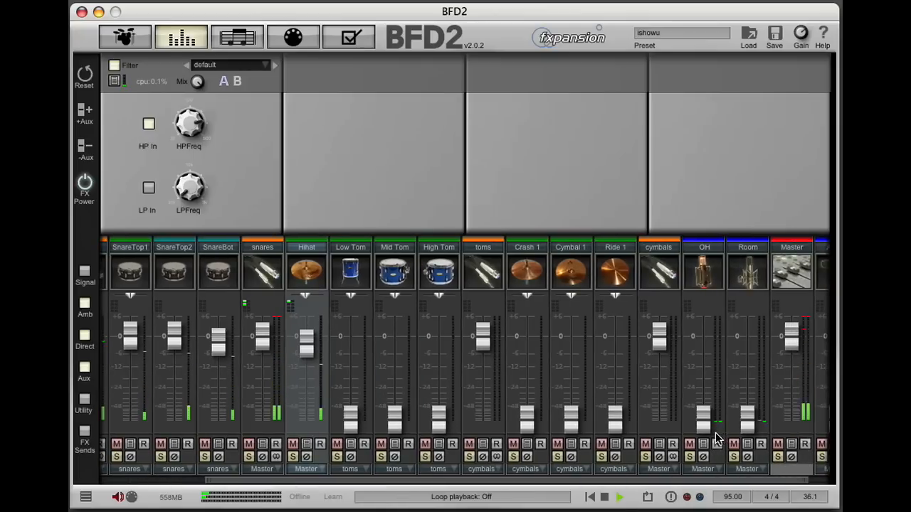
Drag the OH overheads fader up, then fine-tune it to roughly -1 dB.
drag(703, 331, 703, 374)
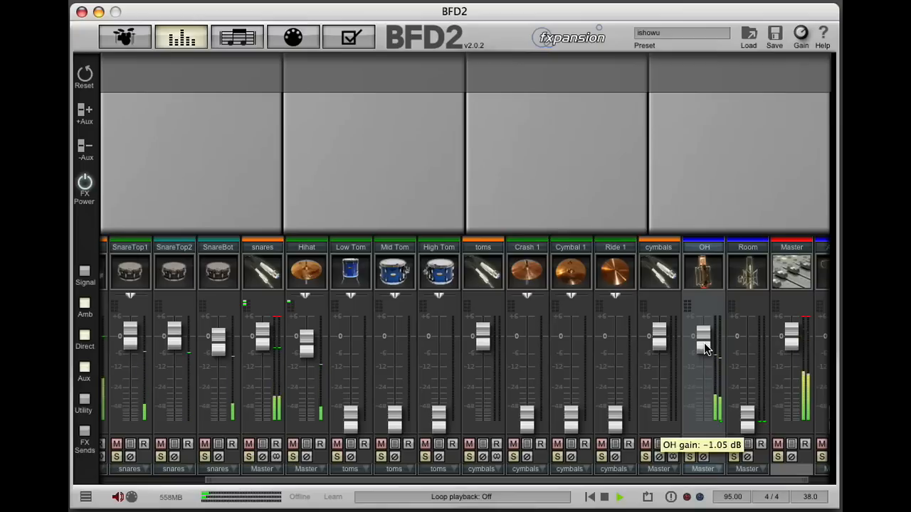
drag(703, 349, 703, 331)
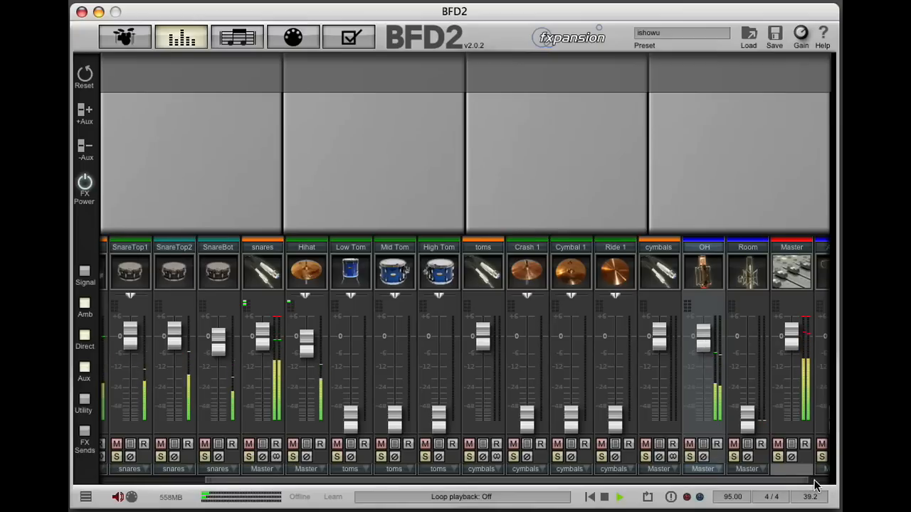
scroll(right, 3)
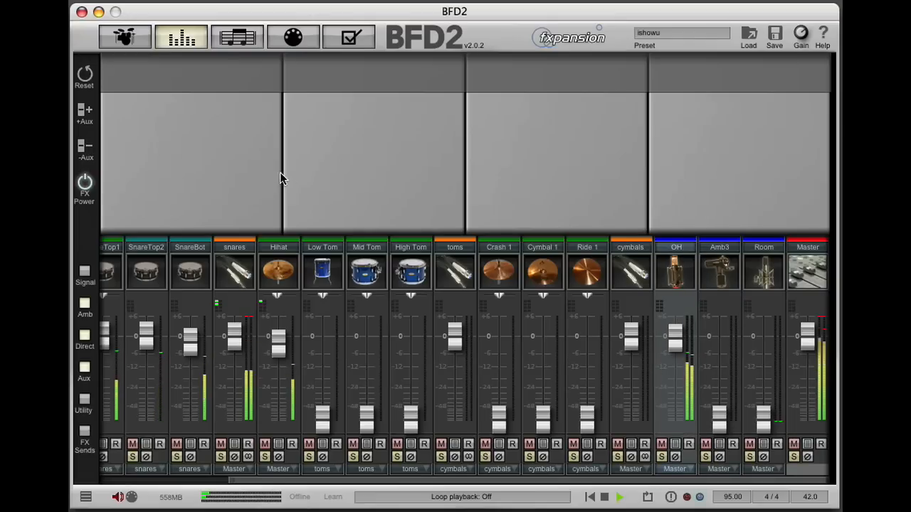
Add an EQ and bus compressor to OH, with 2.3 dB makeup and 93% mix.
right_click(281, 177)
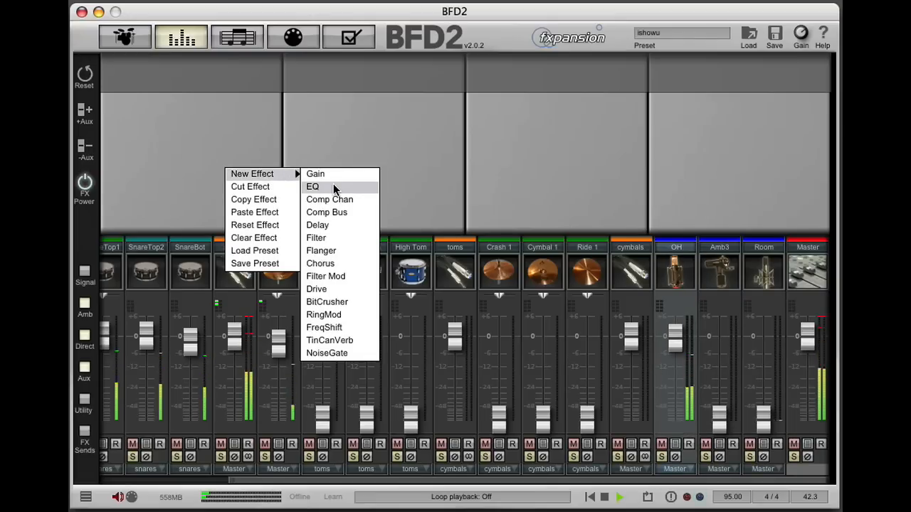
click(312, 186)
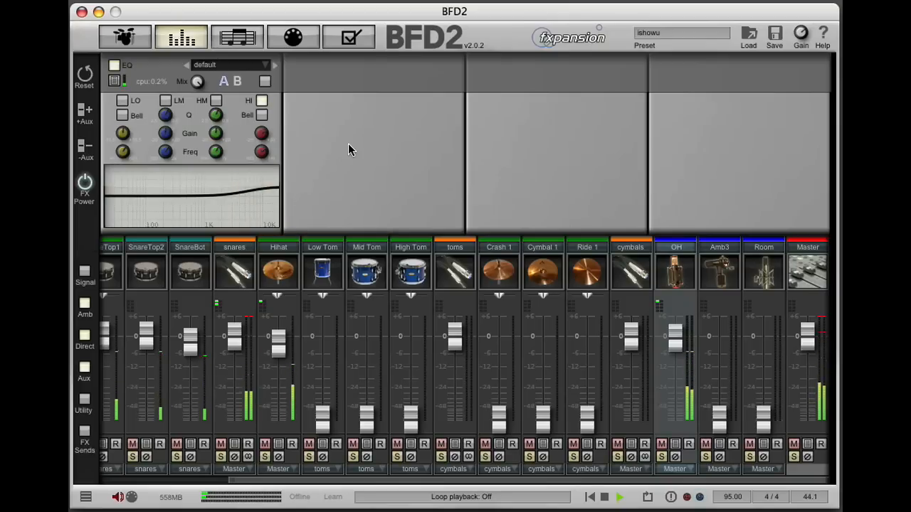
right_click(349, 150)
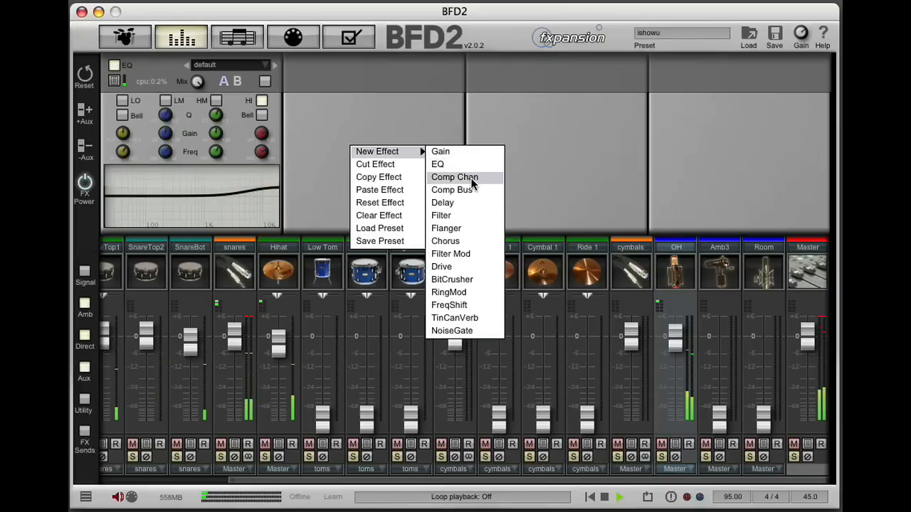
click(452, 190)
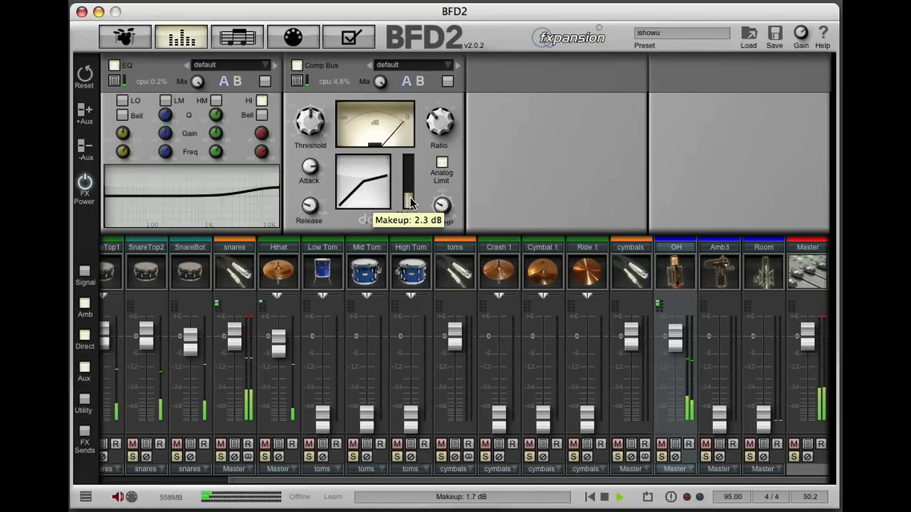
drag(409, 202, 409, 182)
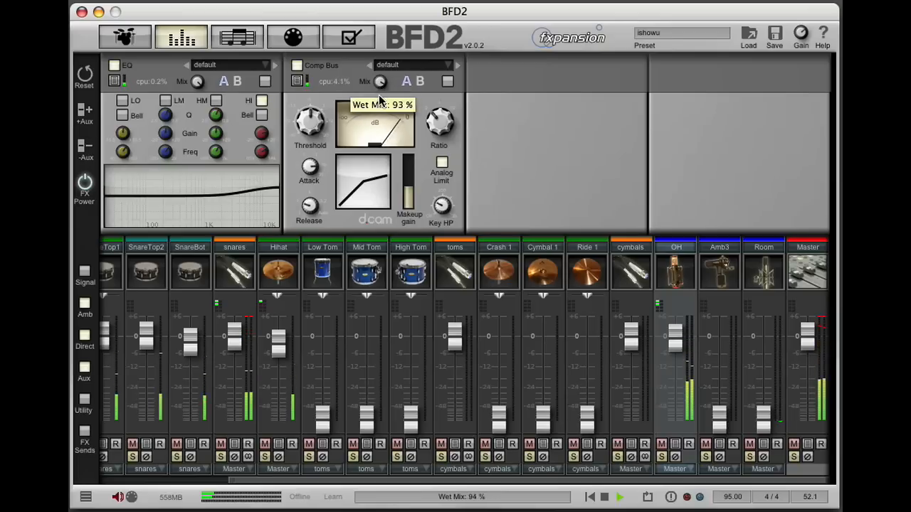
drag(381, 103, 377, 125)
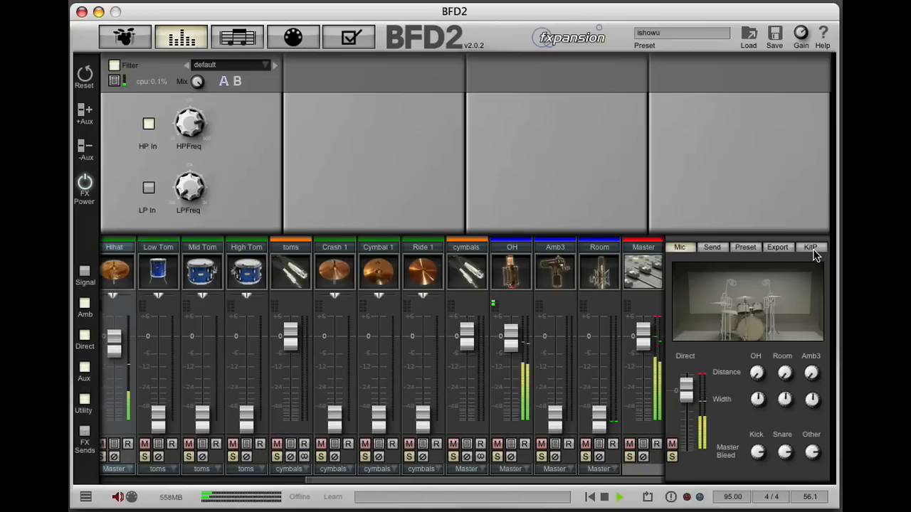
In kit-piece settings, set the hi-hat OH send near -15 dB and lower the kick's OH, Room and Amb sends.
click(811, 247)
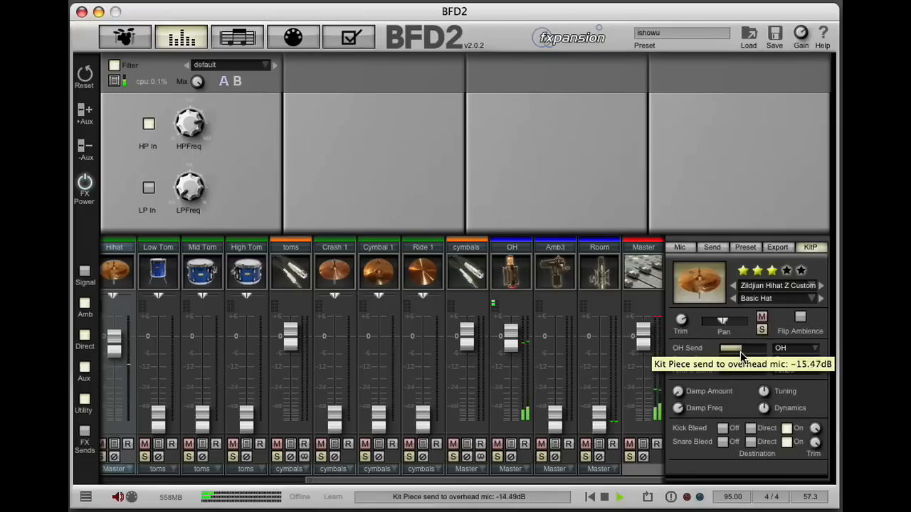
drag(744, 348, 726, 348)
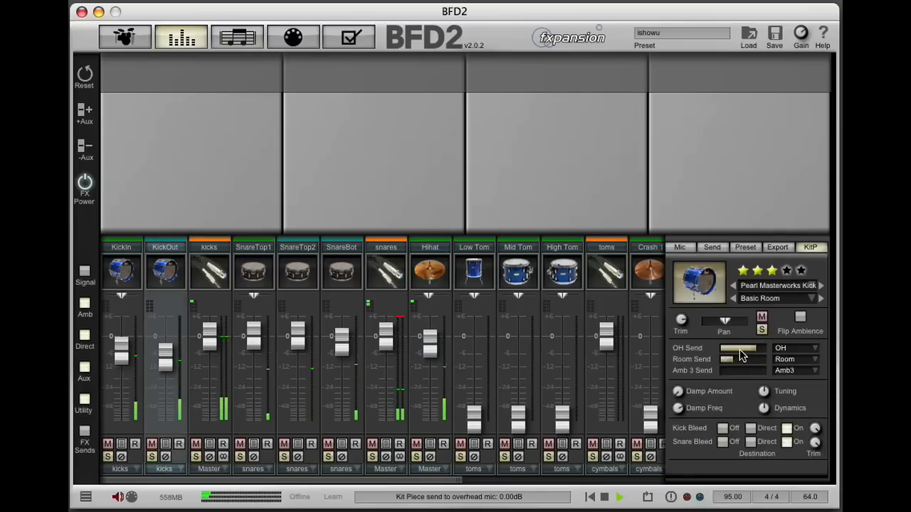
drag(740, 359, 719, 359)
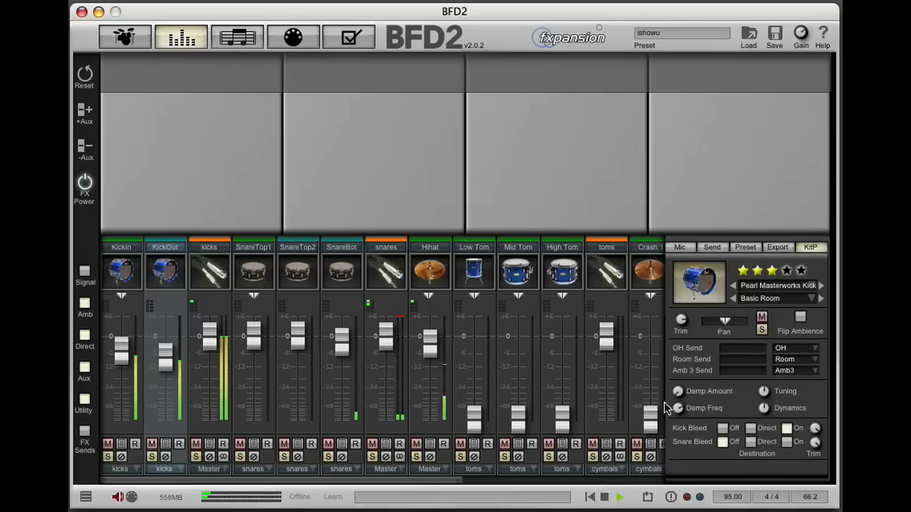
drag(341, 331, 341, 349)
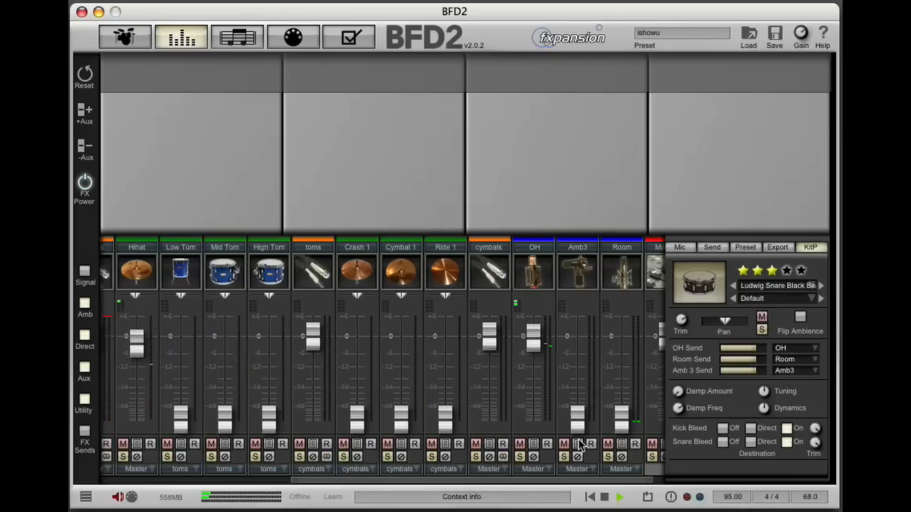
Pull Amb3 down and nudge it back up slightly, then set Room to about −20 dB.
drag(577, 342, 577, 388)
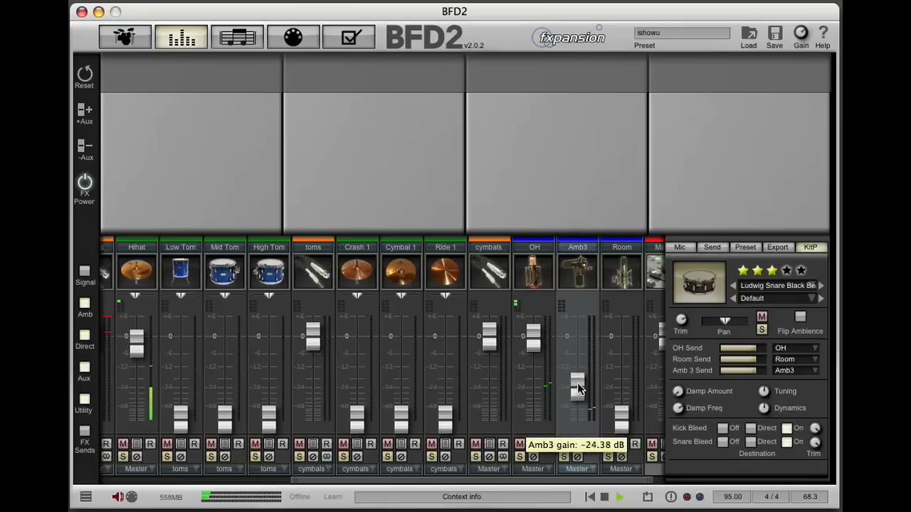
drag(578, 390, 578, 376)
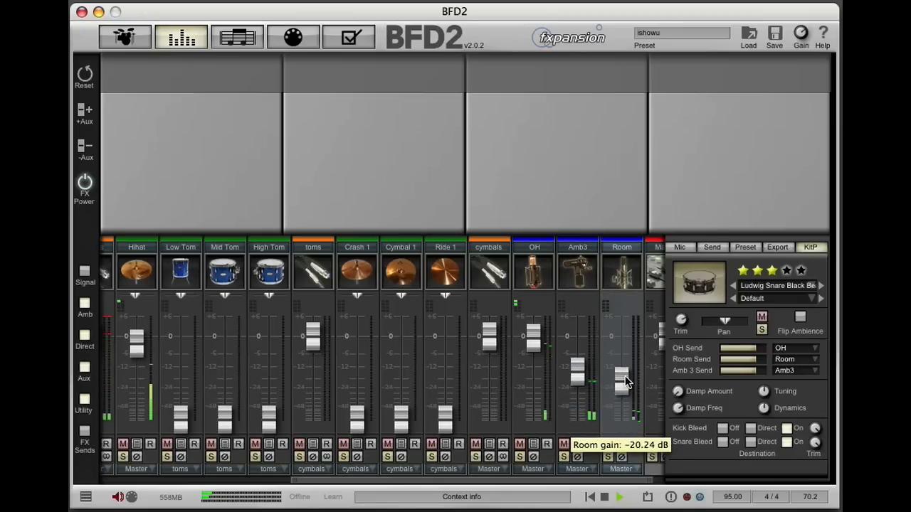
drag(621, 388, 621, 359)
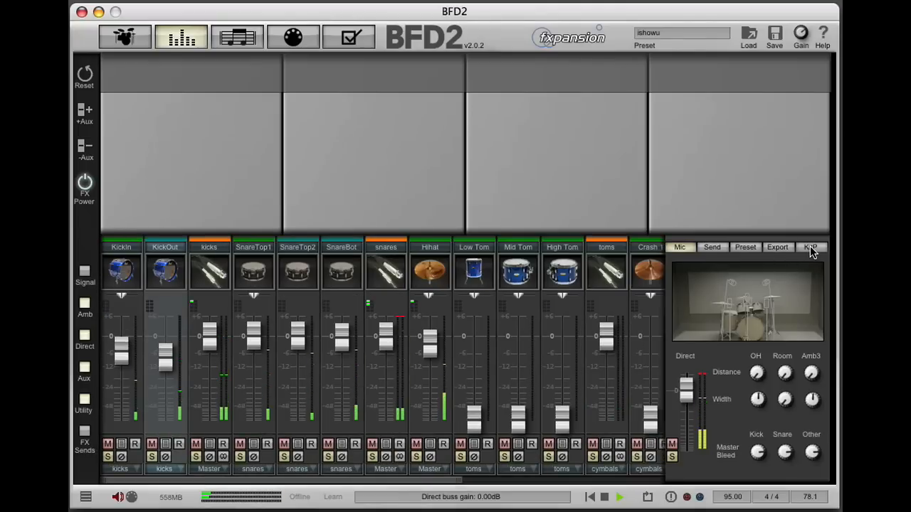
Set the kick's Room send to about −15.47 dB and raise the Room channel fader.
click(811, 247)
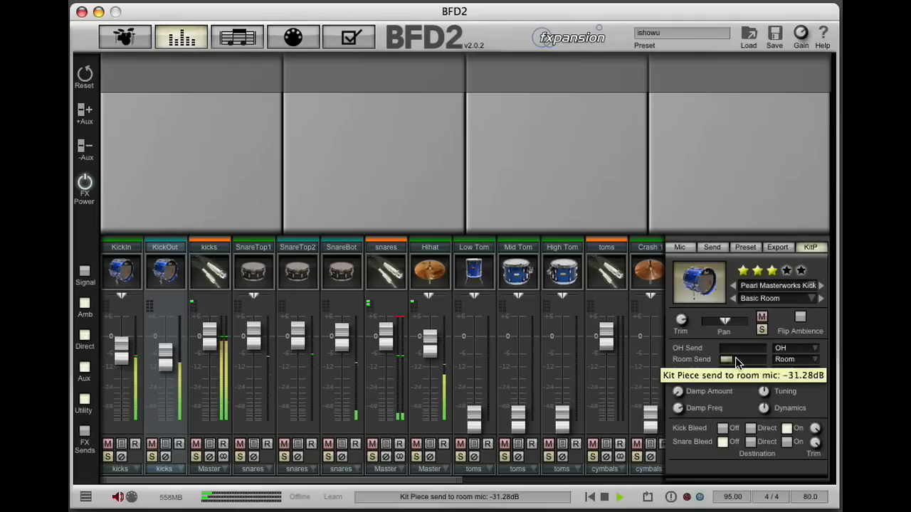
drag(729, 359, 751, 360)
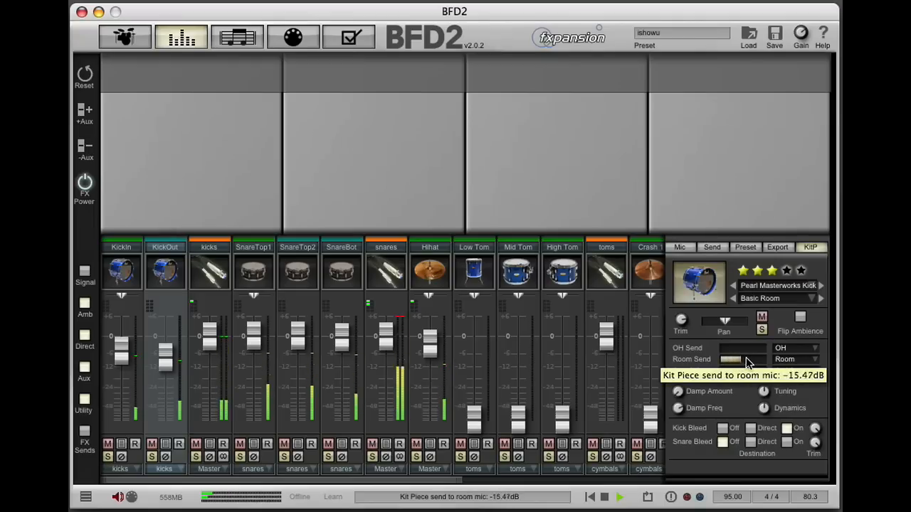
drag(729, 360, 744, 359)
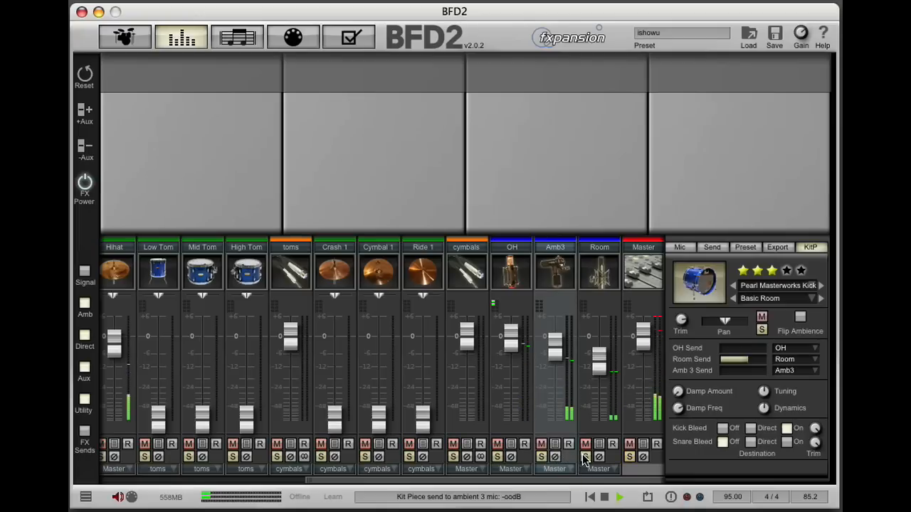
drag(600, 370, 600, 335)
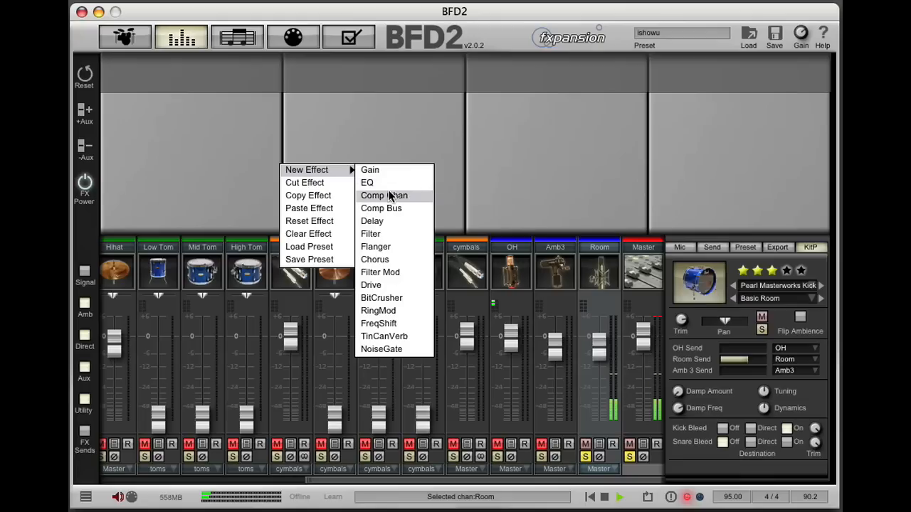
Add a bus compressor with tuned release and a Drive with adjusted tone to Room.
click(381, 208)
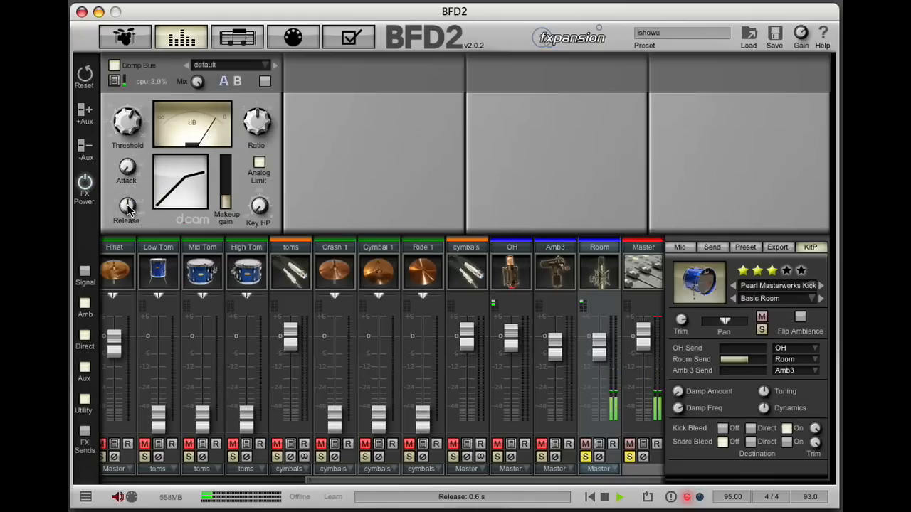
drag(126, 207, 137, 189)
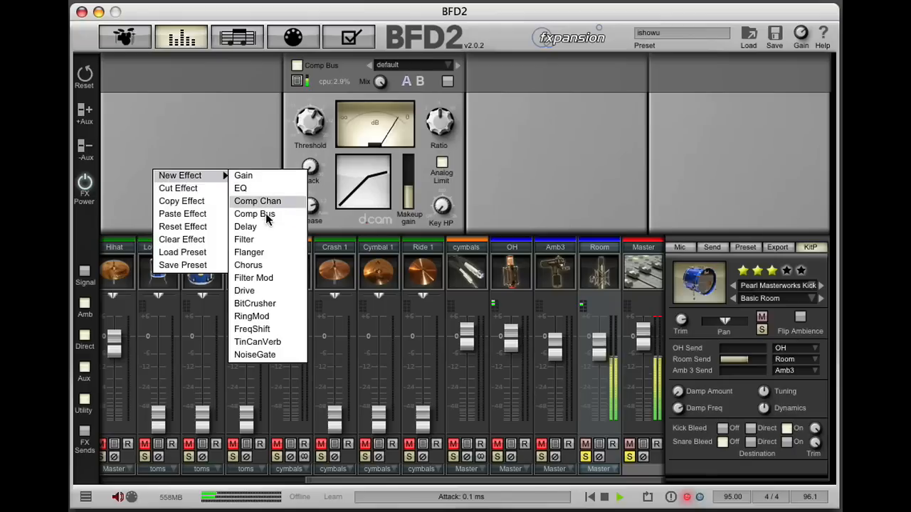
click(244, 290)
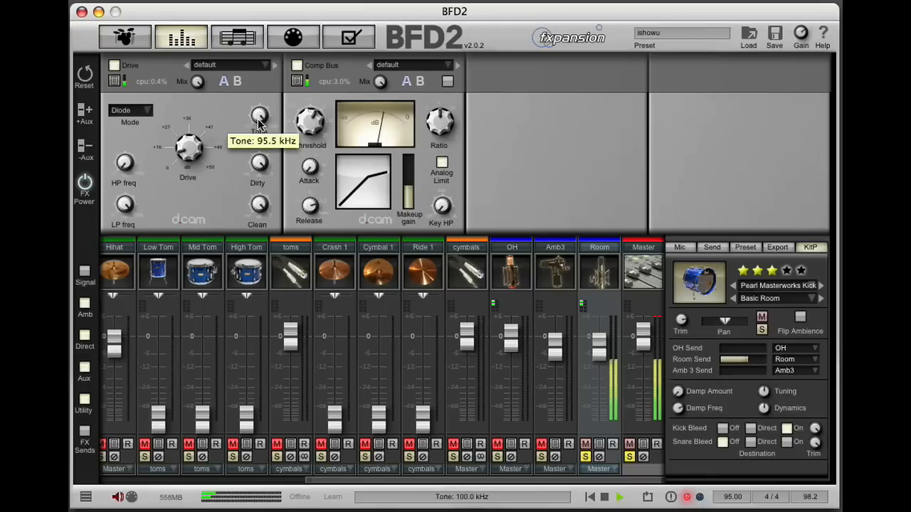
drag(259, 117, 258, 163)
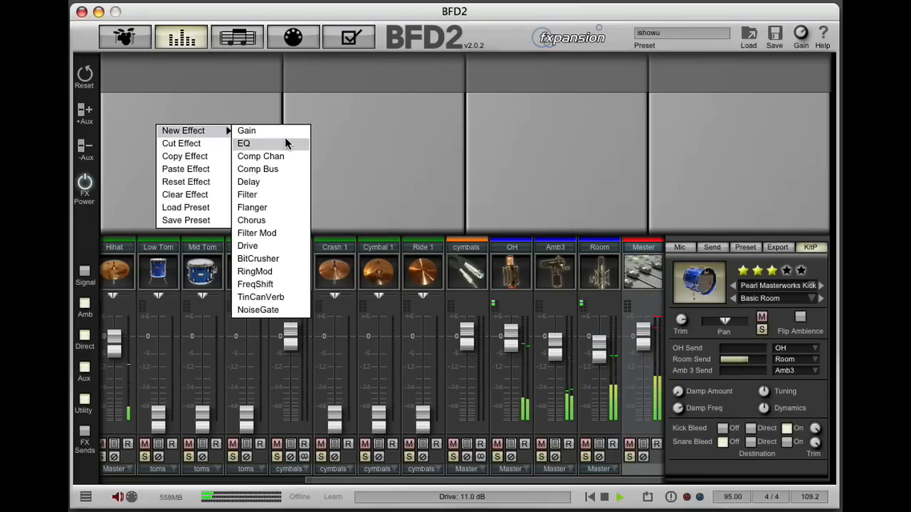
click(260, 156)
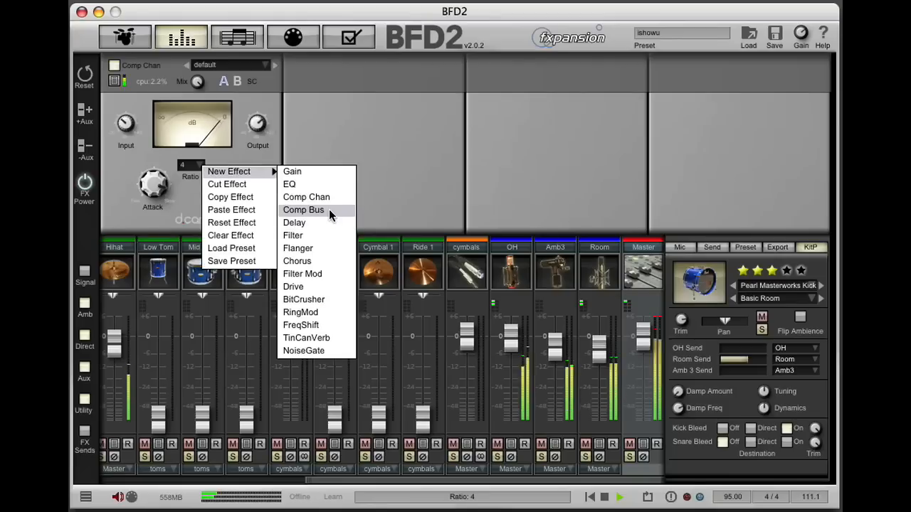
click(304, 209)
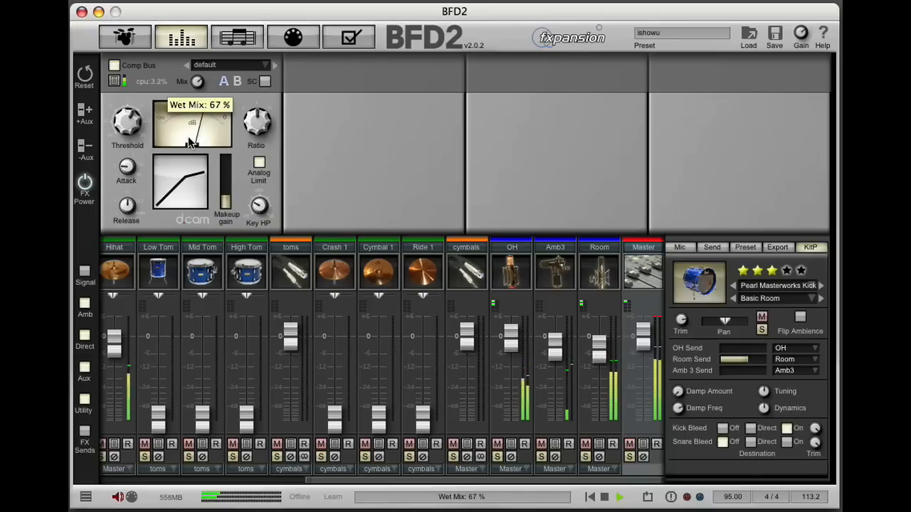
drag(190, 142, 190, 149)
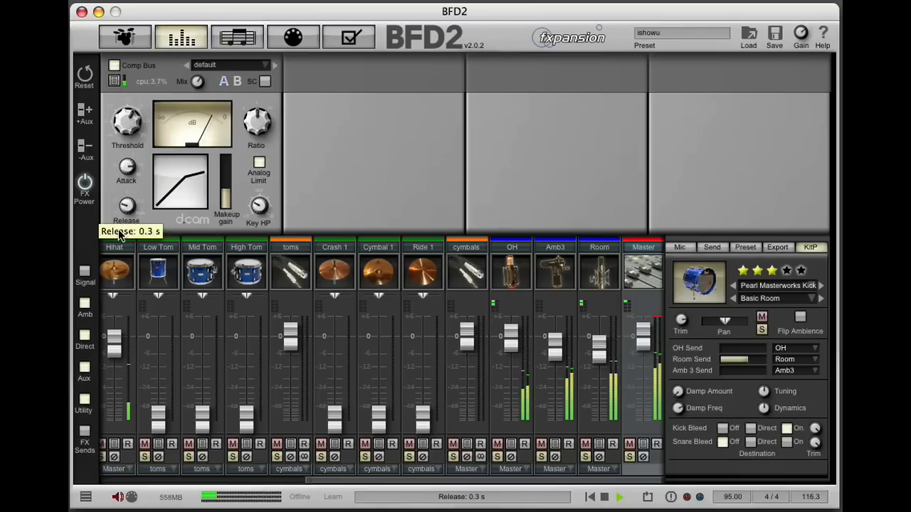
mouse_move(126, 167)
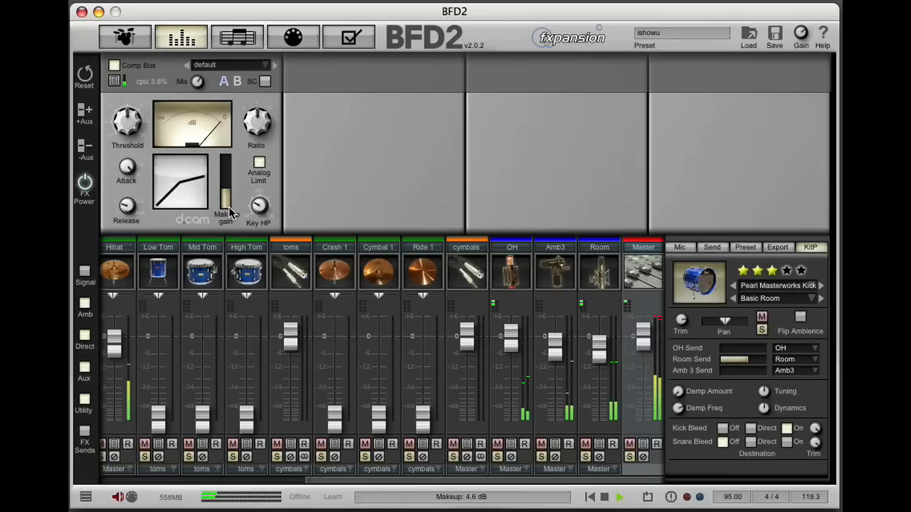
click(619, 497)
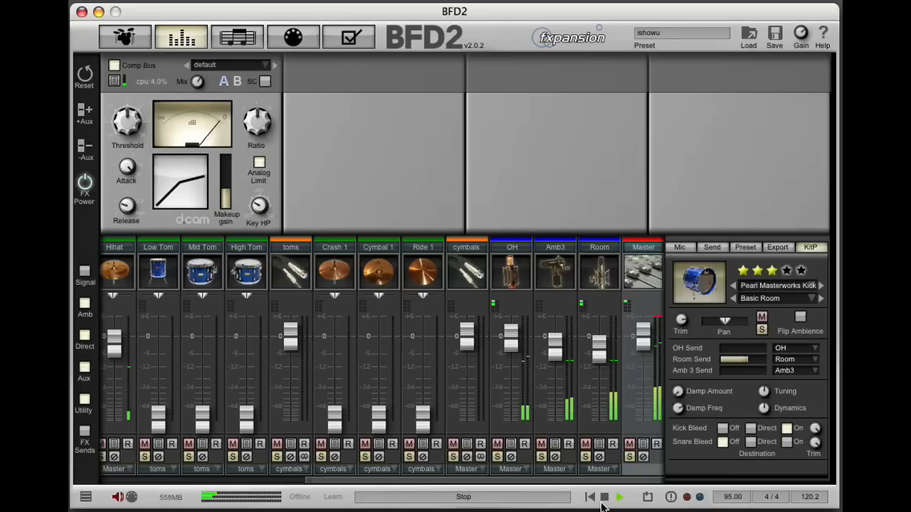
click(604, 497)
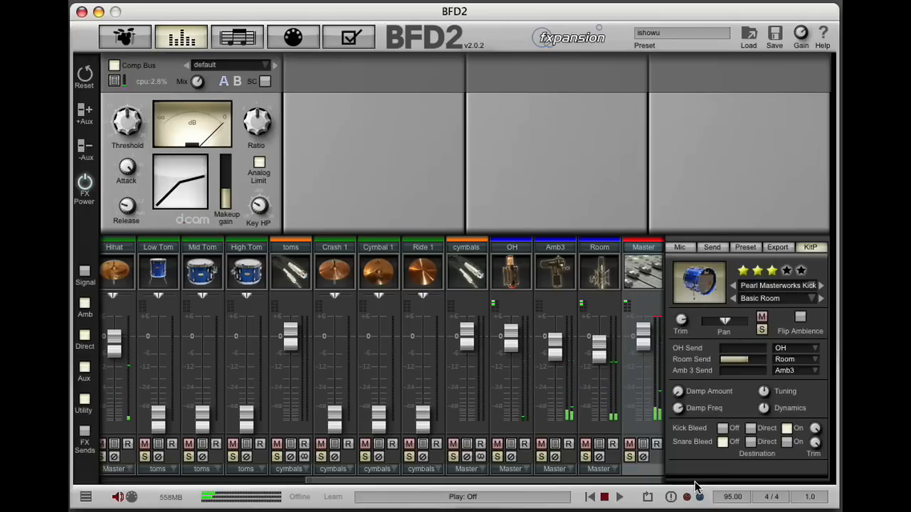